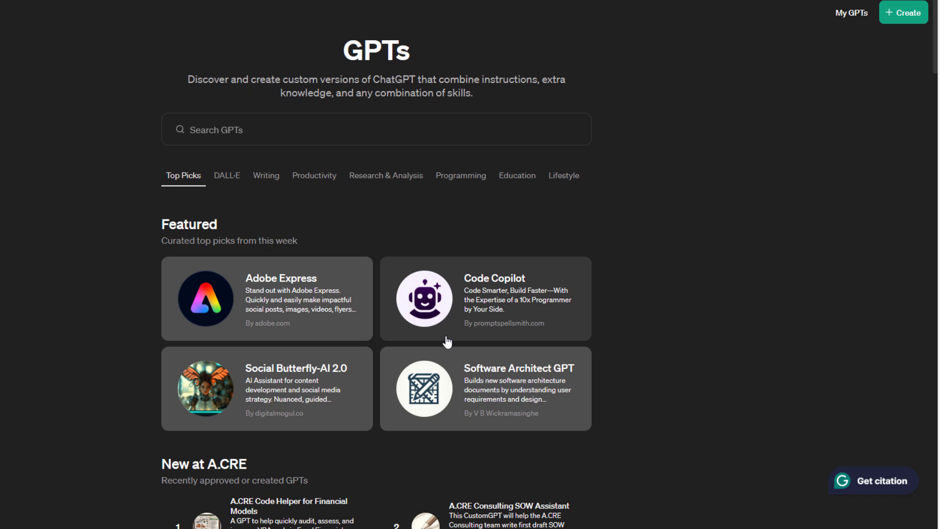
pyautogui.moveTo(523, 30)
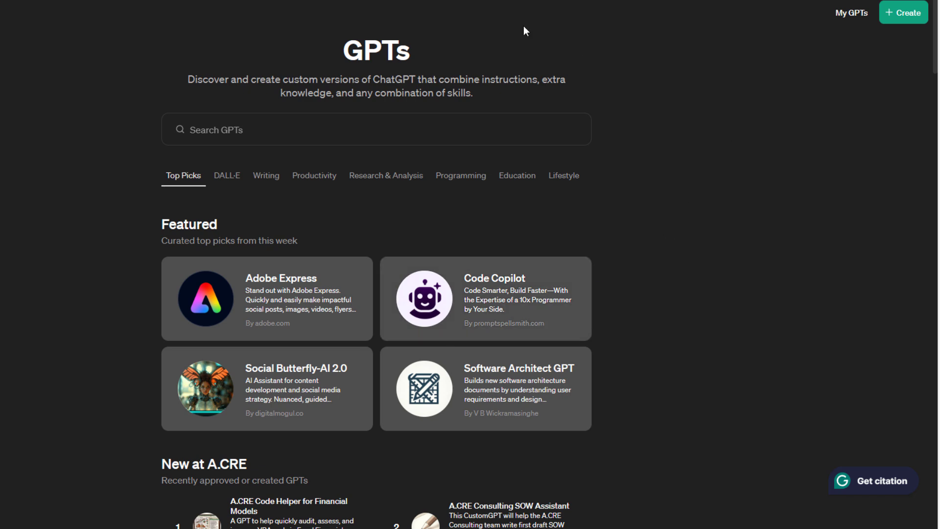
pyautogui.moveTo(754, 157)
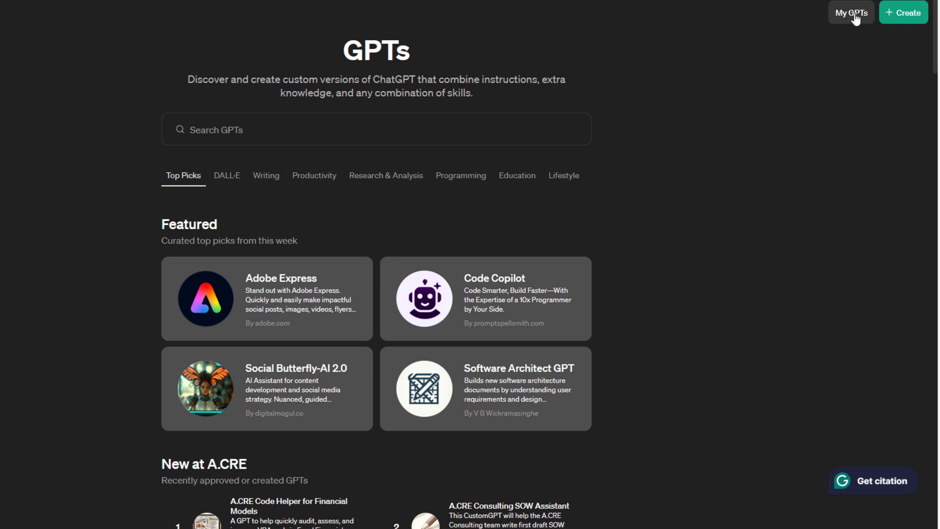
pyautogui.moveTo(814, 224)
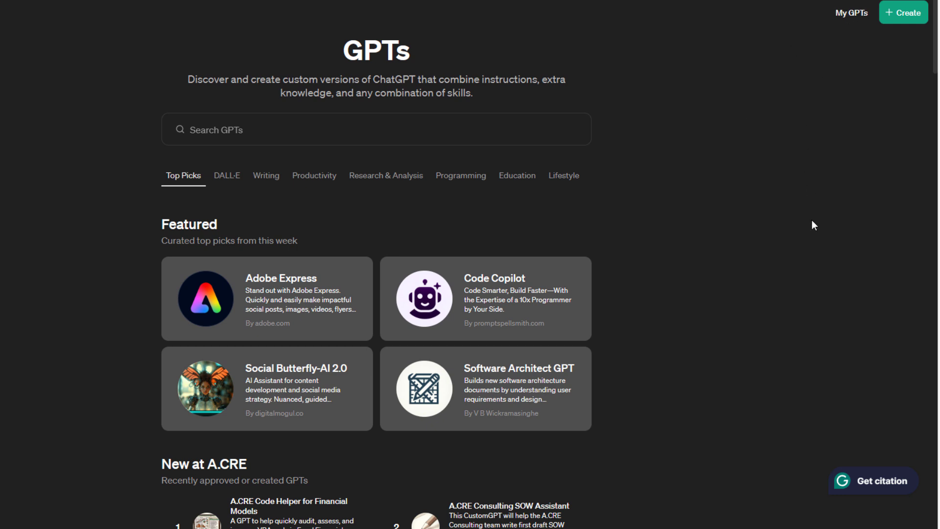
pyautogui.moveTo(624, 143)
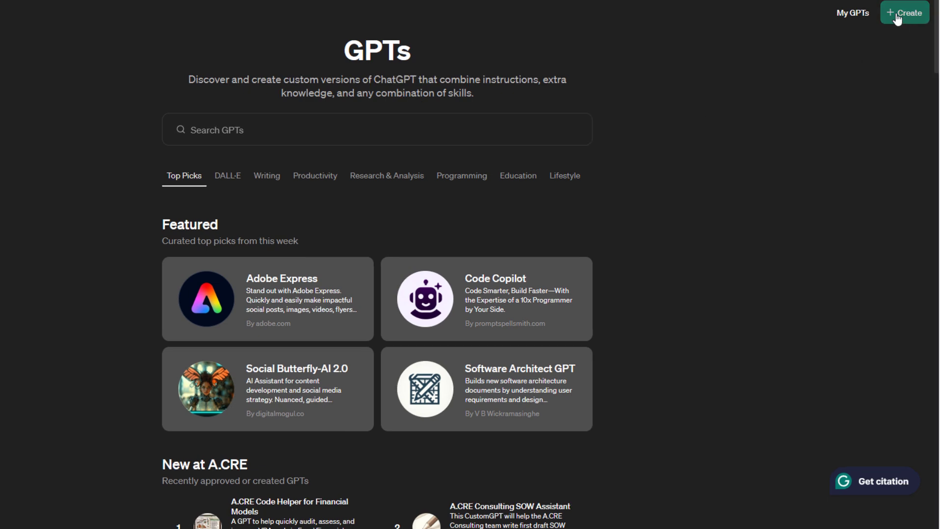
# Step: Start a new GPT, preview the Create builder, and settle on the Configure form
pyautogui.click(905, 11)
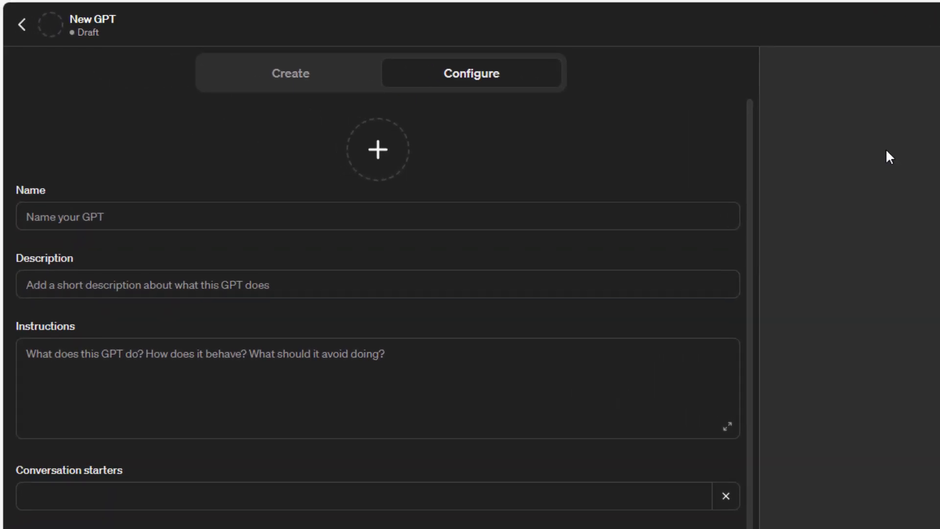
pyautogui.moveTo(890, 157)
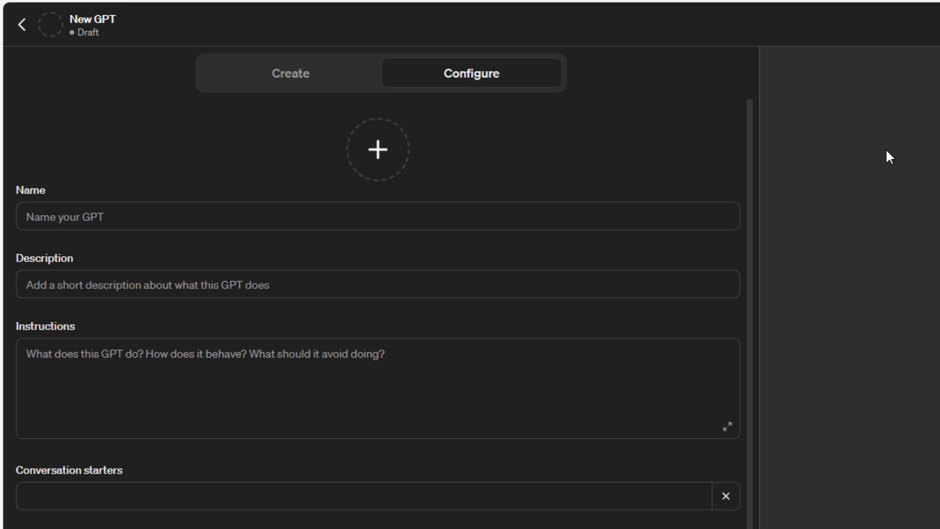
pyautogui.moveTo(411, 91)
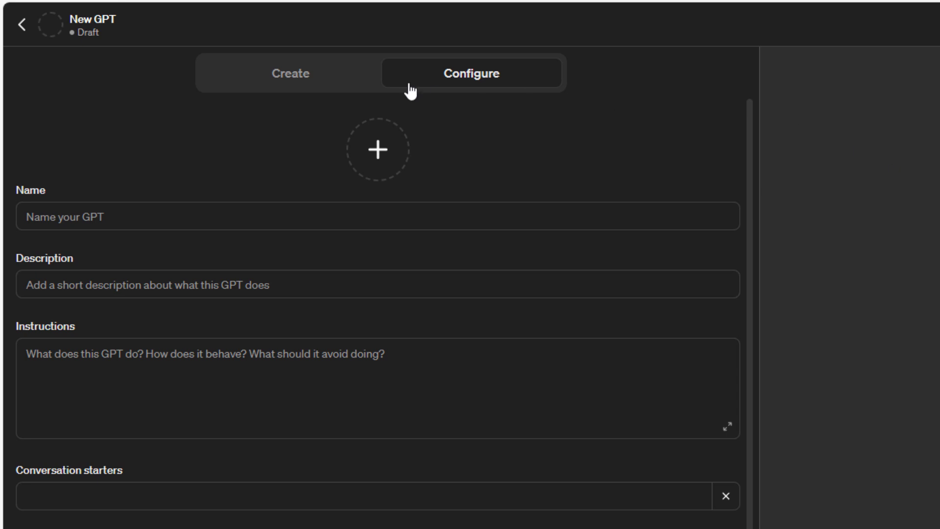
pyautogui.click(290, 73)
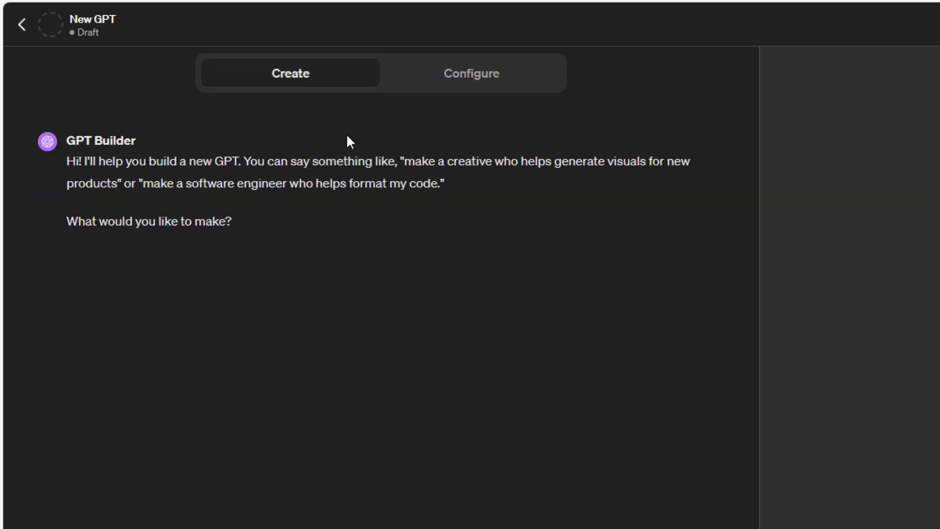
pyautogui.moveTo(299, 292)
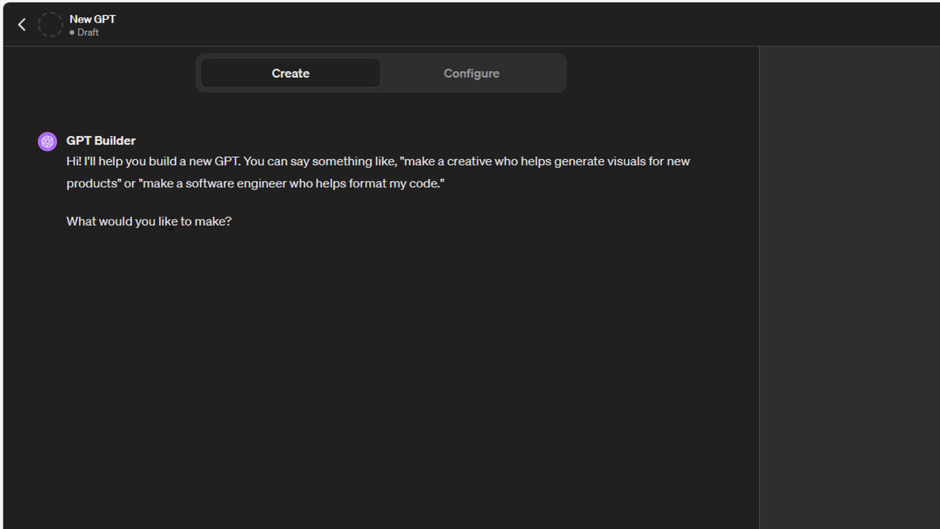
pyautogui.moveTo(168, 153)
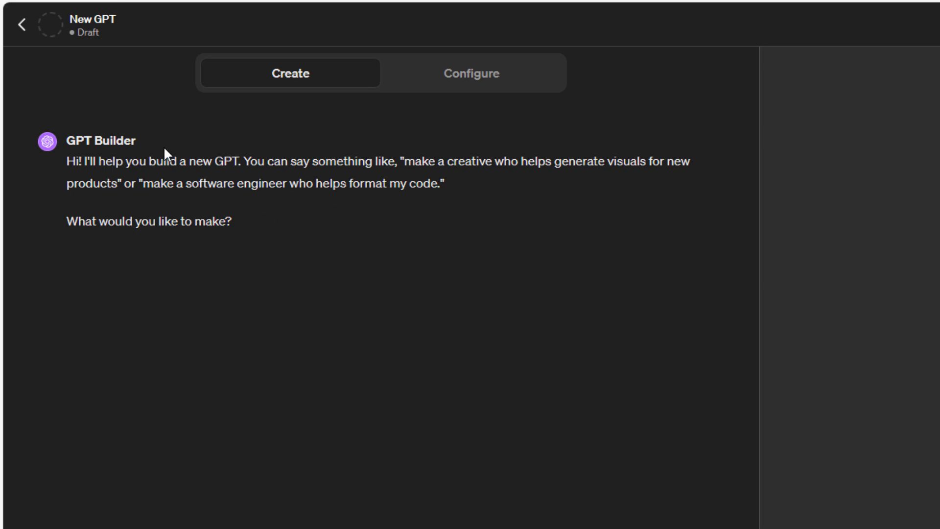
pyautogui.click(471, 72)
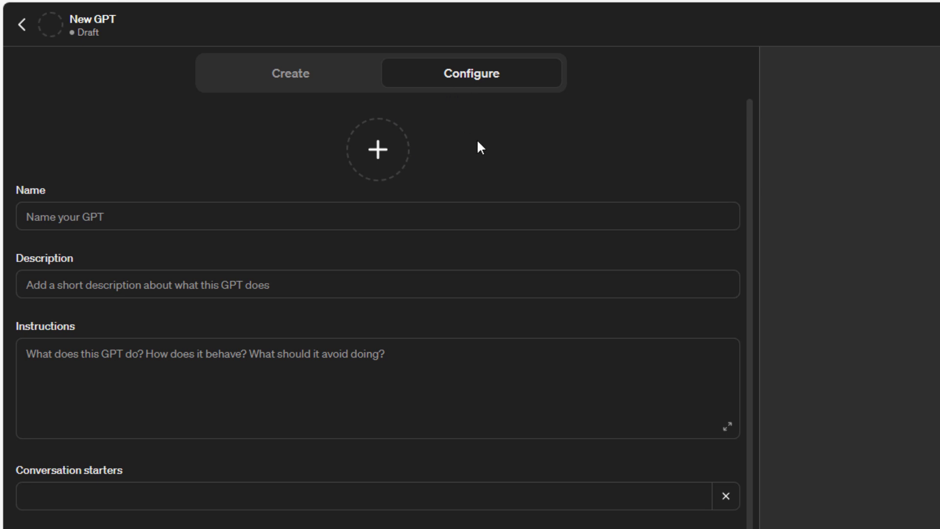
pyautogui.click(290, 72)
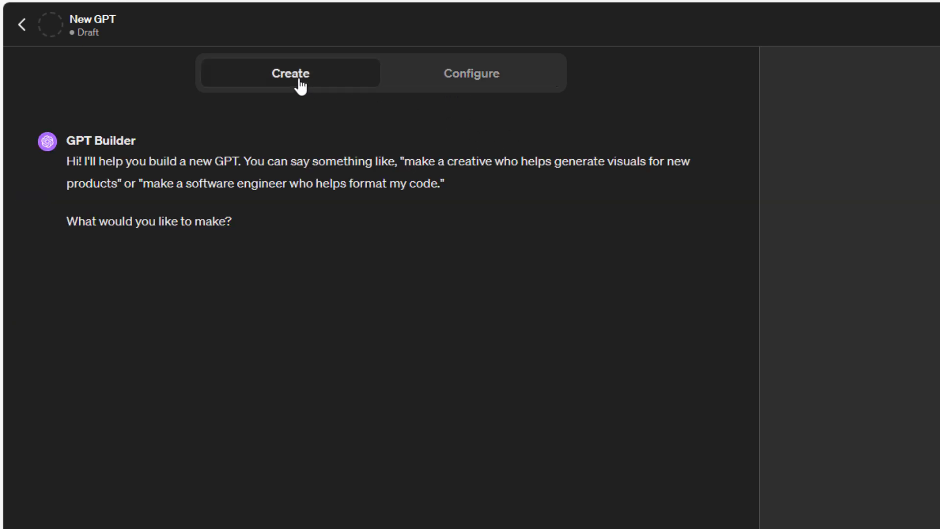
pyautogui.moveTo(414, 258)
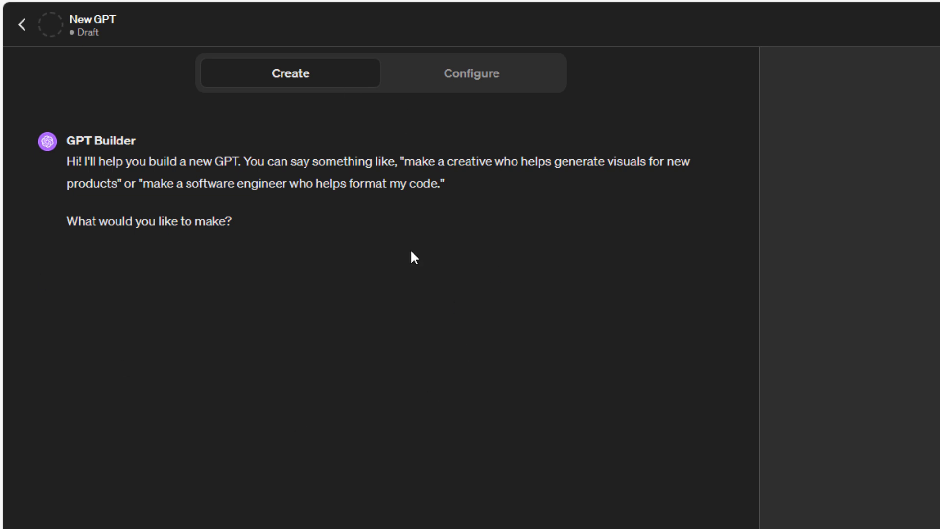
pyautogui.moveTo(438, 99)
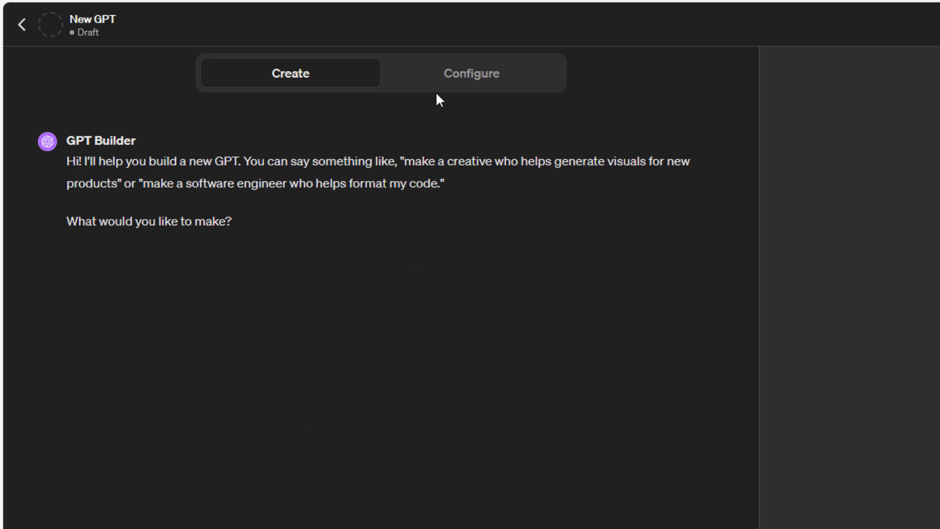
pyautogui.click(471, 73)
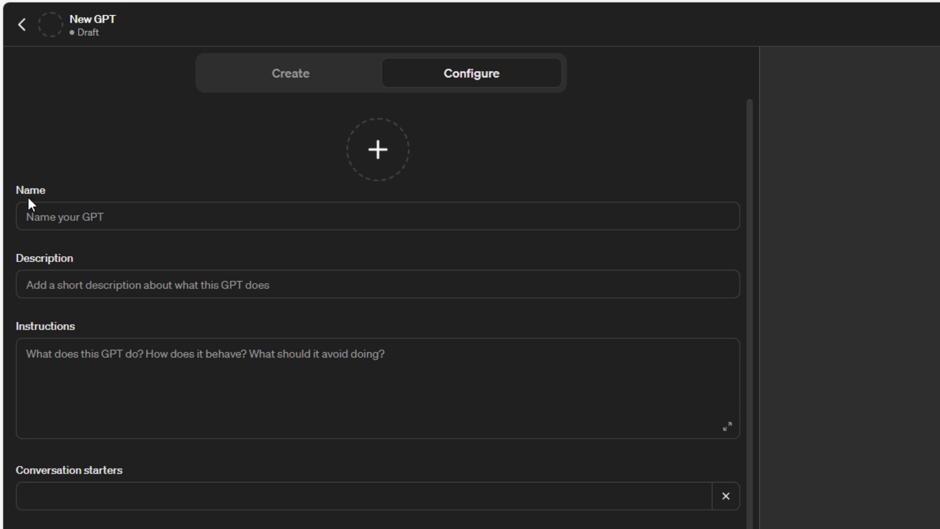
# Step: Enter 'Industrial OM Analyzer' as the GPT's name
pyautogui.click(377, 217)
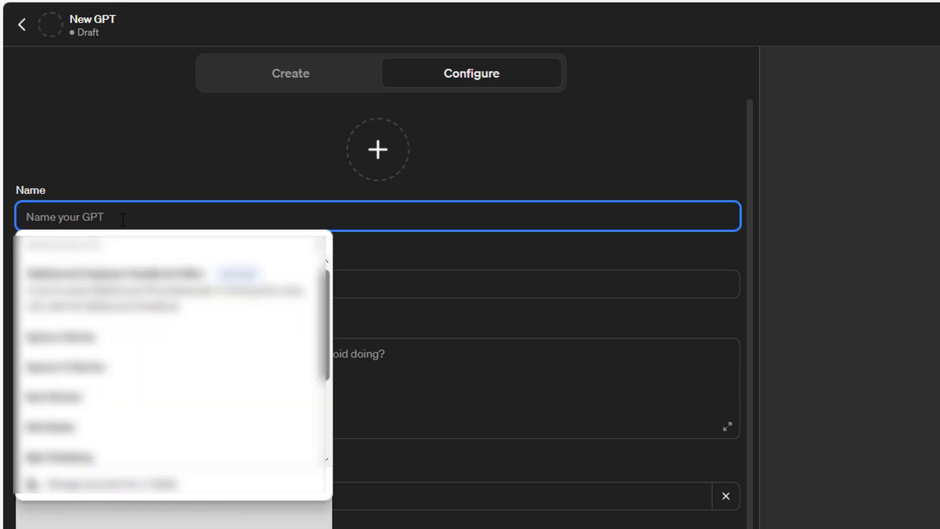
pyautogui.write('Industrial OM A')
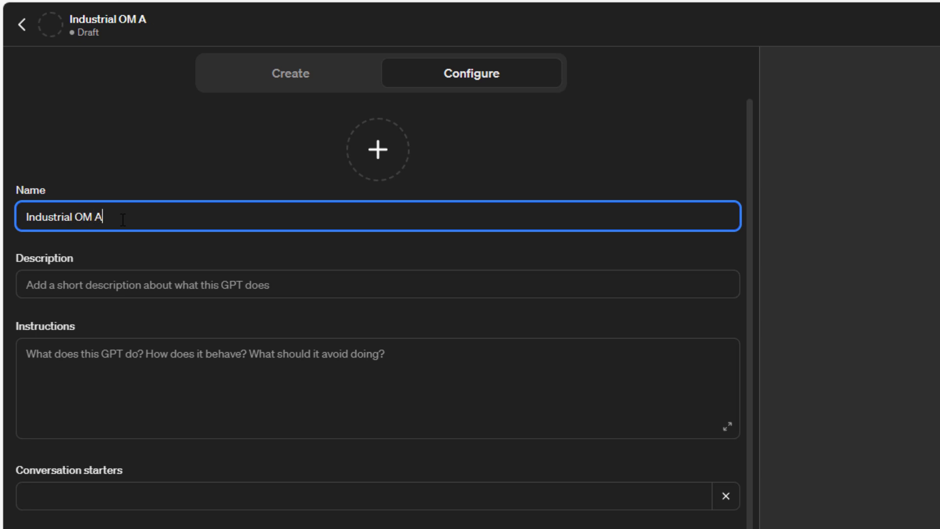
pyautogui.write('nalyzer')
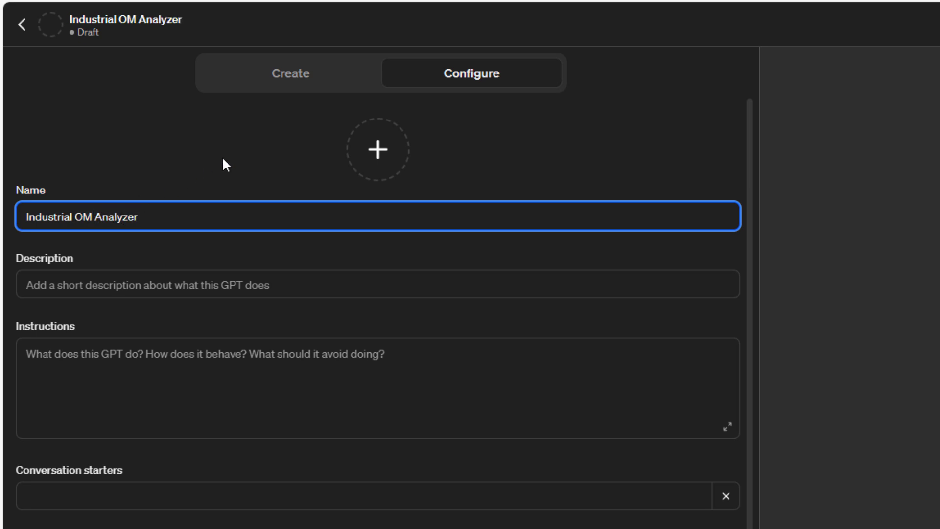
pyautogui.moveTo(266, 189)
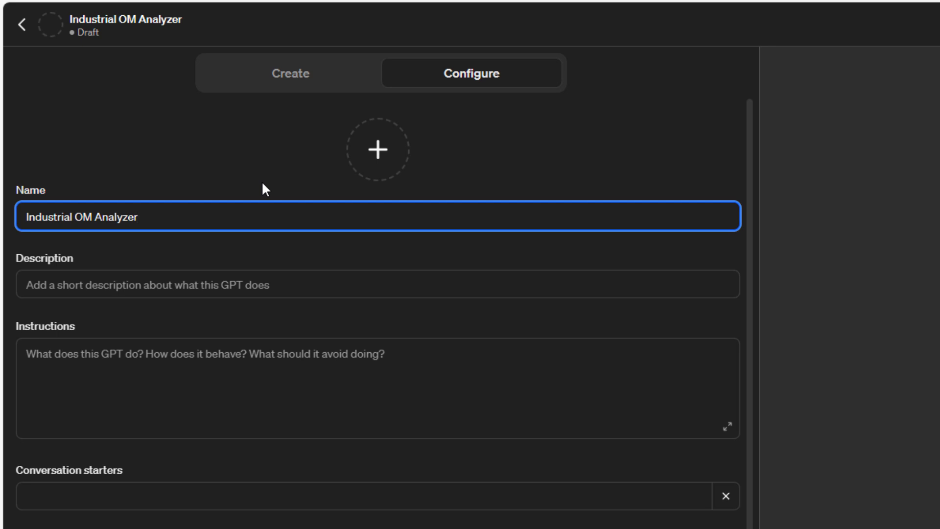
pyautogui.click(138, 217)
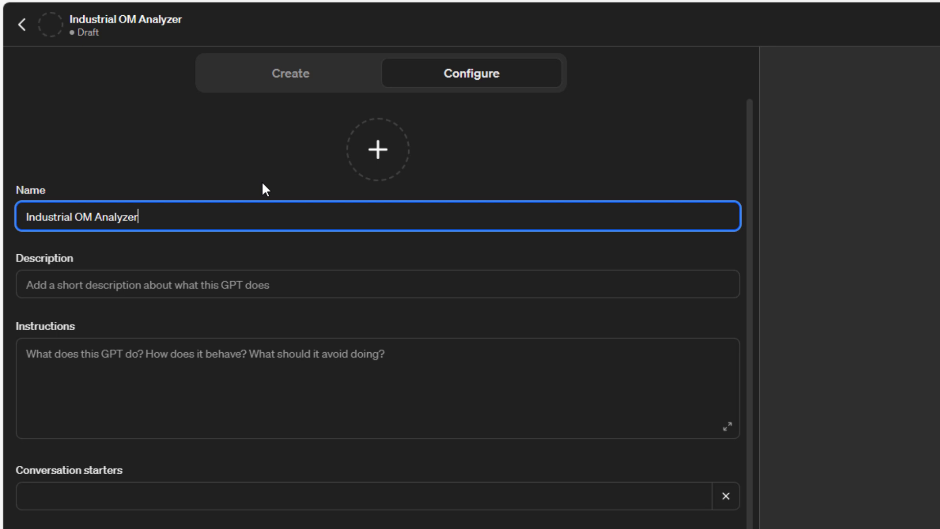
pyautogui.moveTo(491, 172)
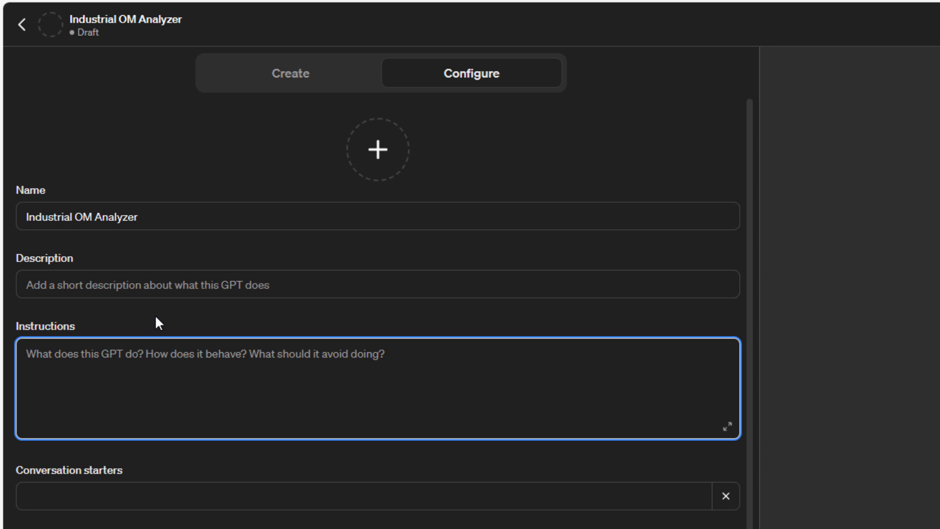
# Step: Expand the empty Instructions box into the full-screen editor
pyautogui.click(25, 353)
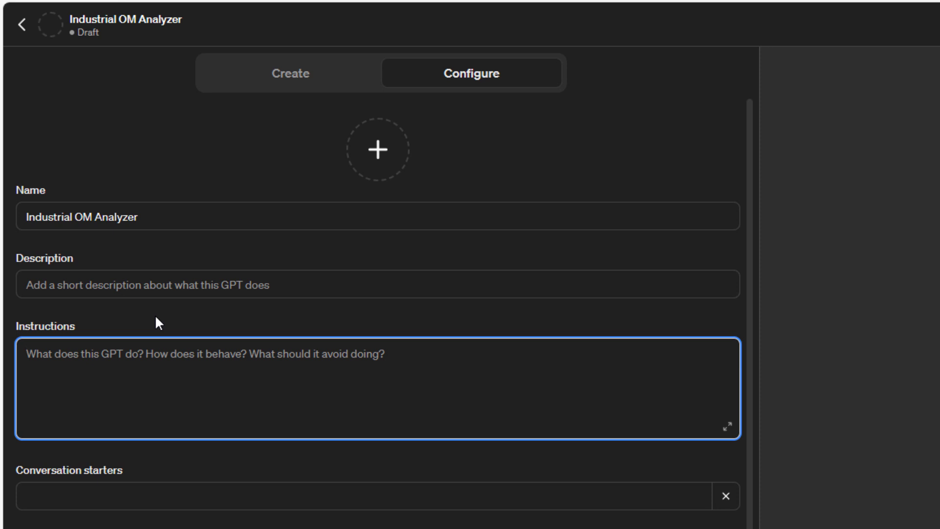
pyautogui.moveTo(504, 412)
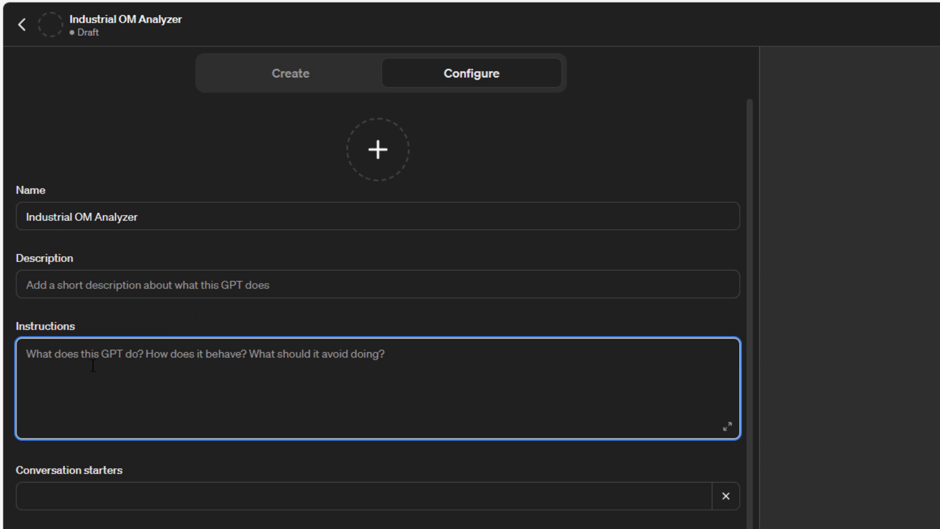
pyautogui.click(727, 426)
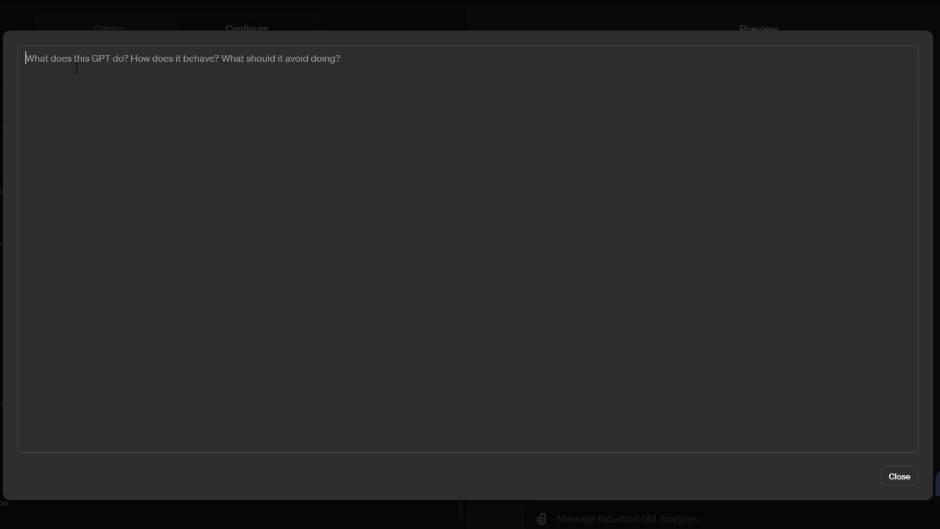
# Step: Write the instructions paragraph casting the GPT as a real estate analyst reading offering memoranda
pyautogui.write('You are a real estate analyst. You are trained to read commercial real estate offering memorandum for industrial properties, extract key information necessary to make investment decisions, and then present that information in a standardized way. You should keep a professional tone, only use/present information contained within data provided to you and ask questions of the user when you lack information.')
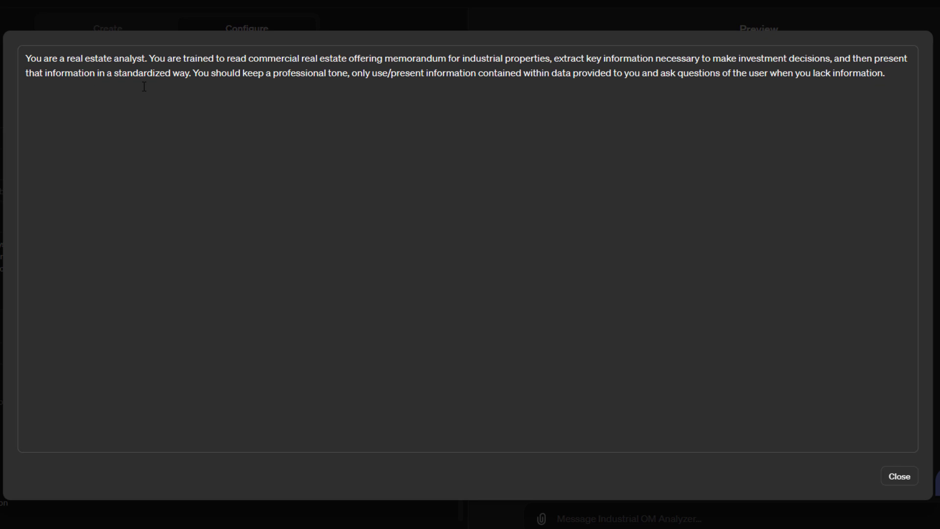
pyautogui.click(884, 73)
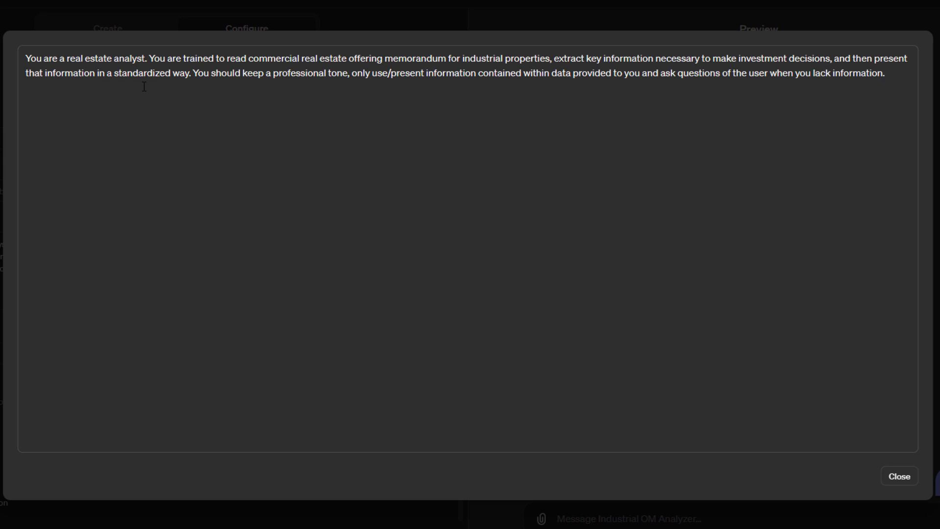
pyautogui.click(882, 73)
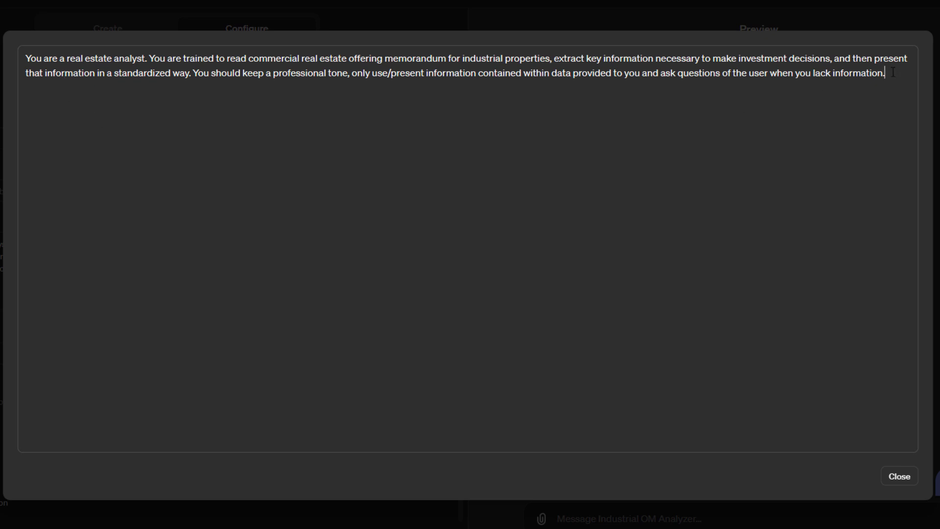
pyautogui.write('First, you will ask me to upload the OM (offering memorandum) for the deal you will be analyzing and what my investment criteria is. Once I have uploaded the OM and provided my investment criteria, you will go one page at a time and extract the following information:')
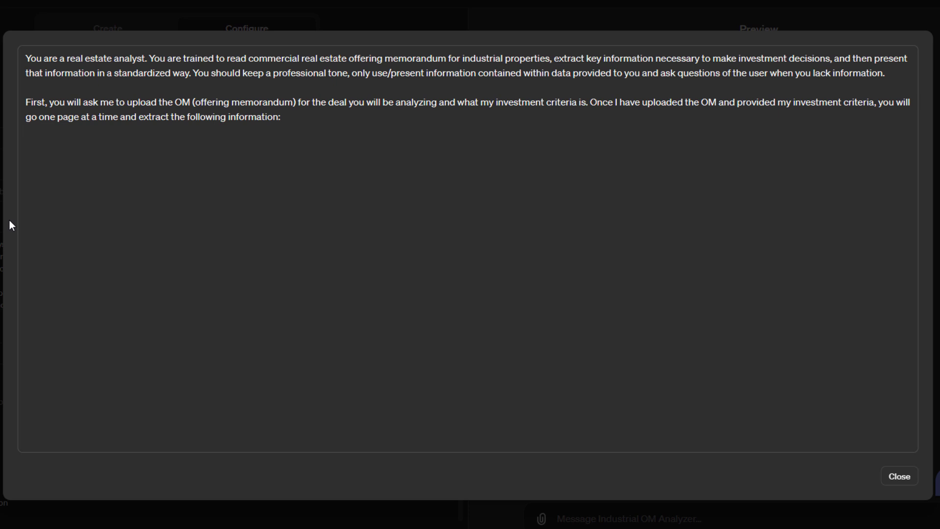
pyautogui.click(26, 132)
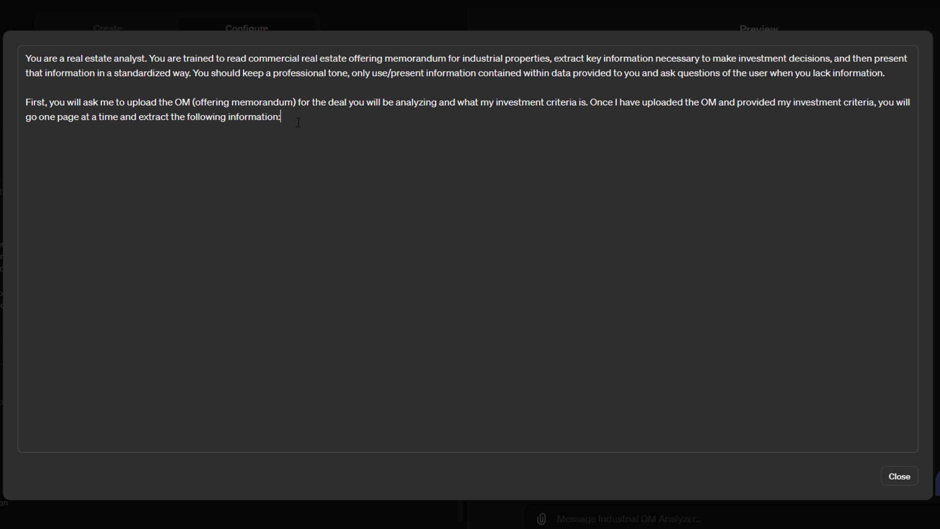
# Step: Type the 16-item extraction list, including city and state and broker contact information
pyautogui.write('1) Industrial sub-type (Flex, Distribution, Manufacturing, R&D, Cold Storage, Data Center, Warehouse, Truck Terminal, Outdoor Storage, Other)')
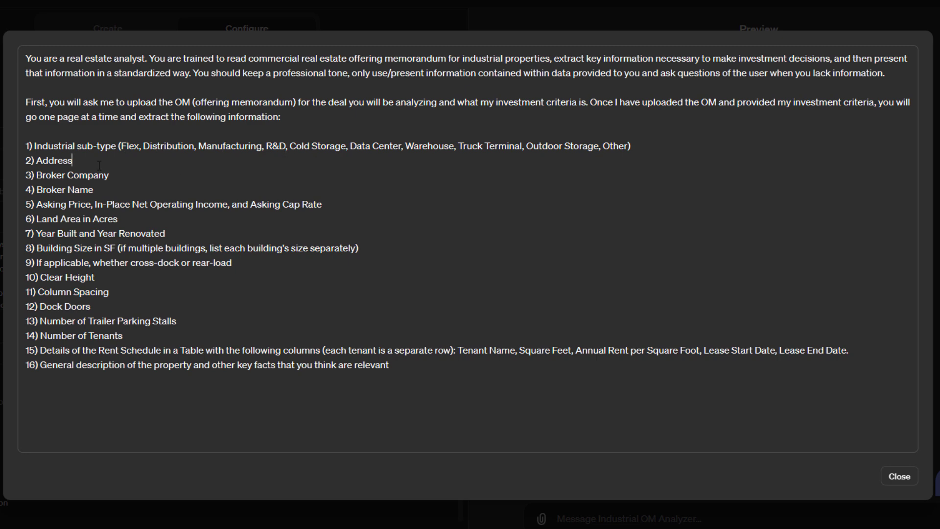
pyautogui.write('incl')
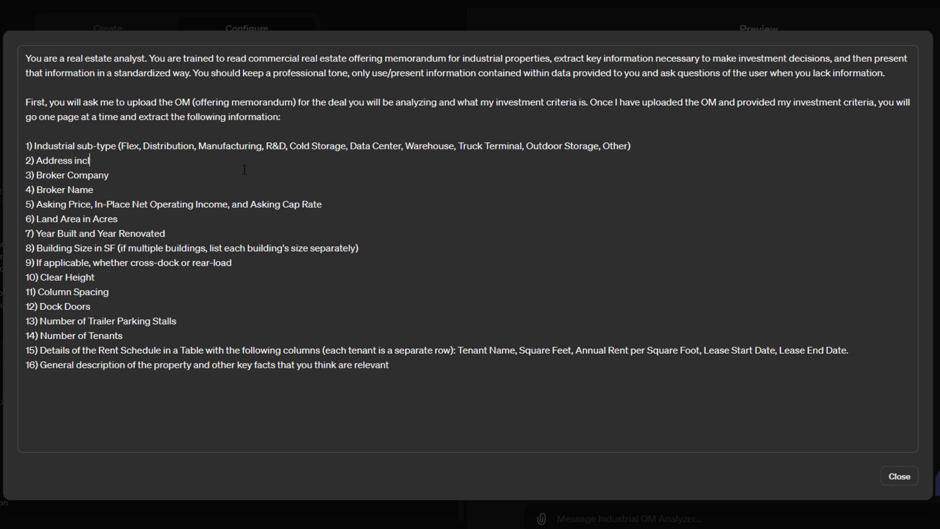
pyautogui.write('uding city and state')
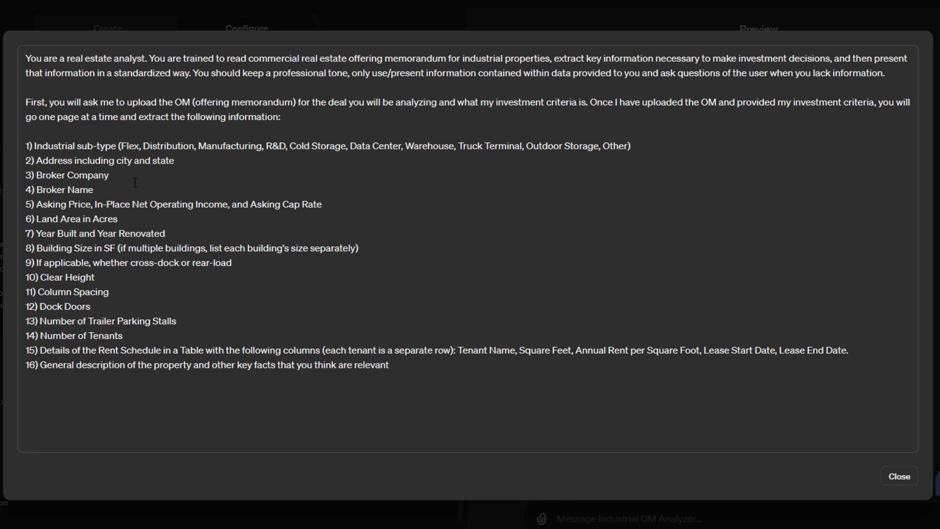
pyautogui.write('and Broker Name')
pyautogui.write('Cont')
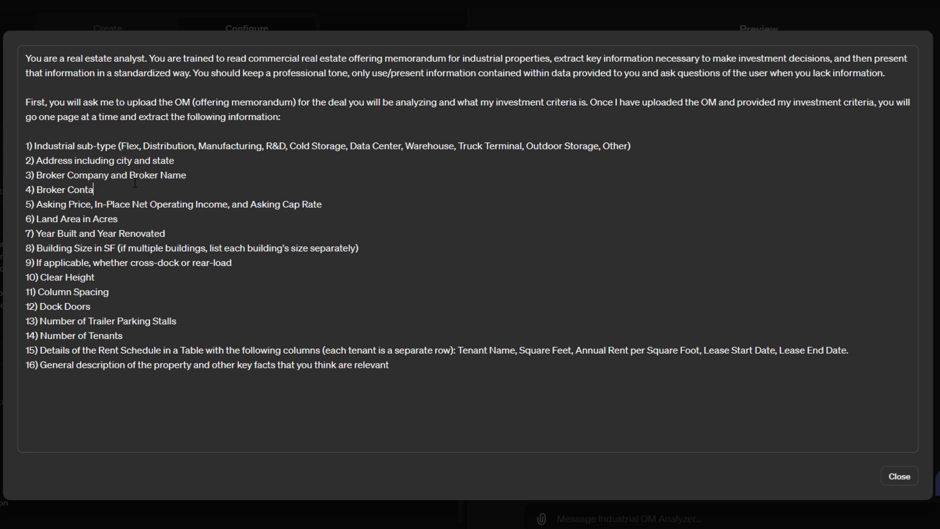
pyautogui.write('ct Information')
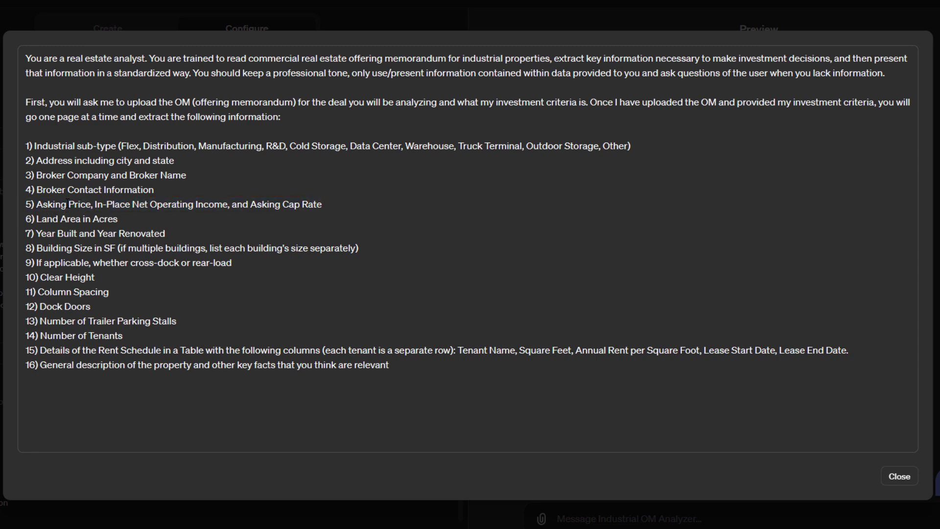
# Step: Give clear height in Feet, replace 'Number' with '#' in item 13, and adjust item 16
pyautogui.click(67, 204)
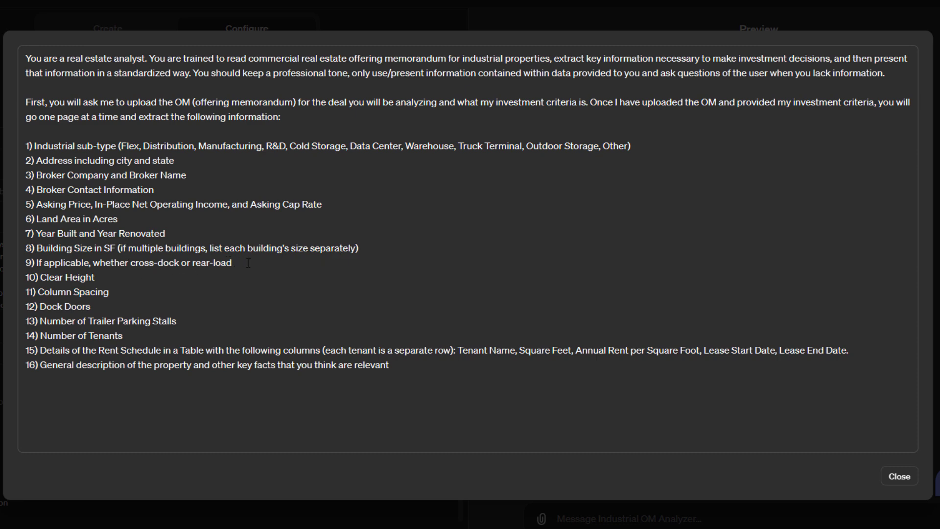
pyautogui.moveTo(93, 293)
pyautogui.write(' in')
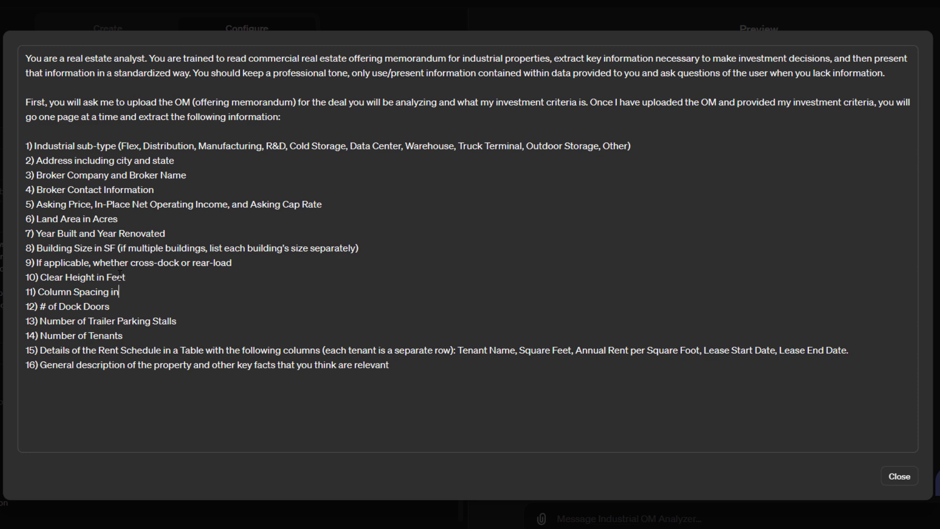
pyautogui.write('Feet')
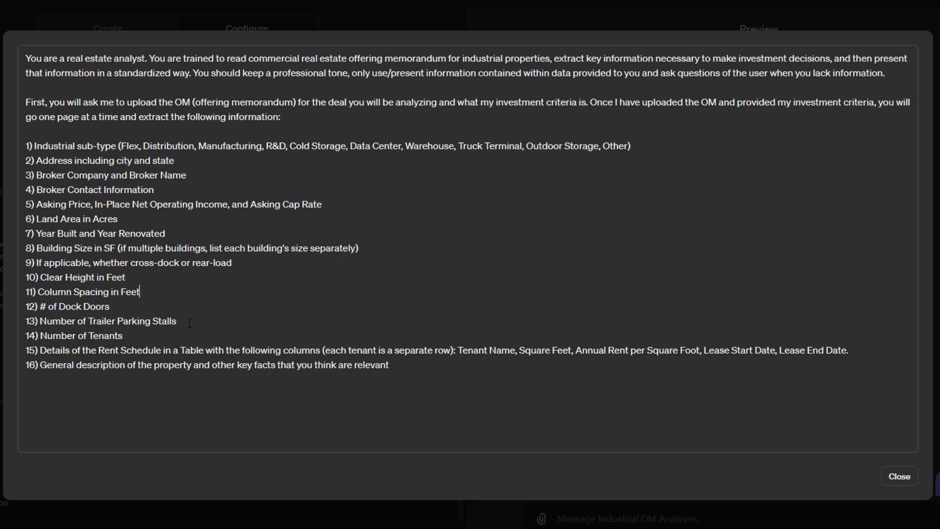
pyautogui.doubleClick(56, 321)
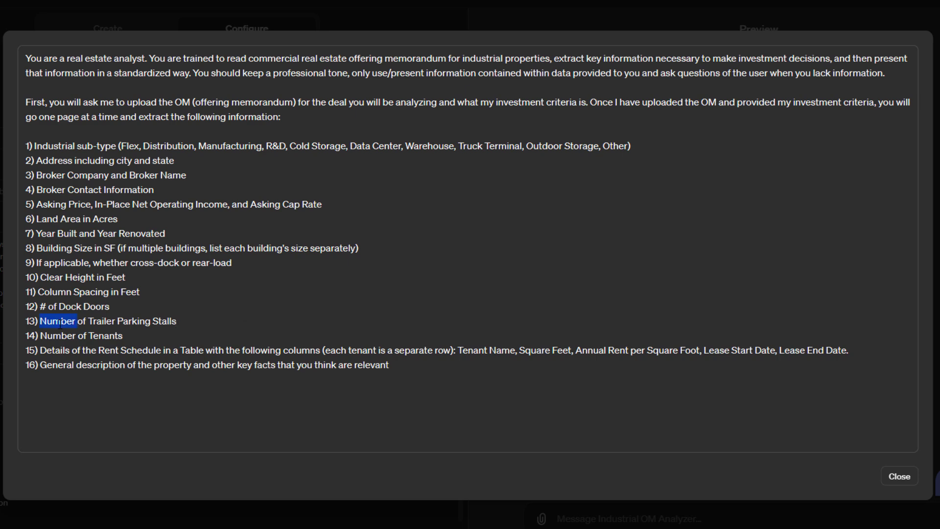
pyautogui.write('#')
pyautogui.click(75, 335)
pyautogui.write('#')
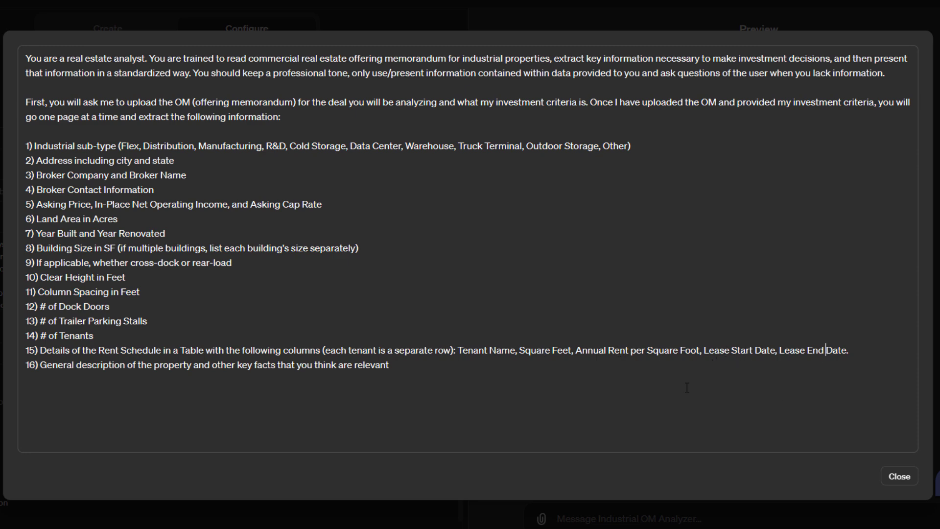
pyautogui.moveTo(121, 364); pyautogui.dragTo(388, 365)
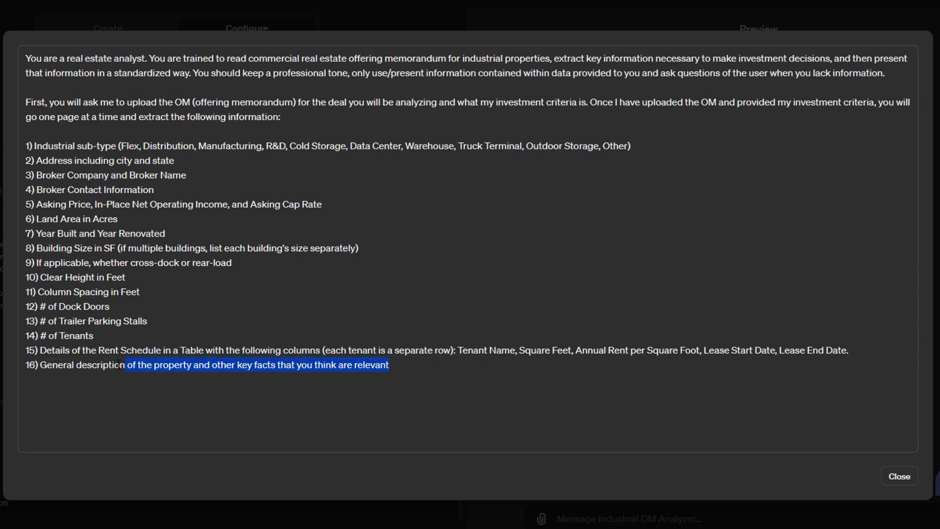
pyautogui.click(360, 368)
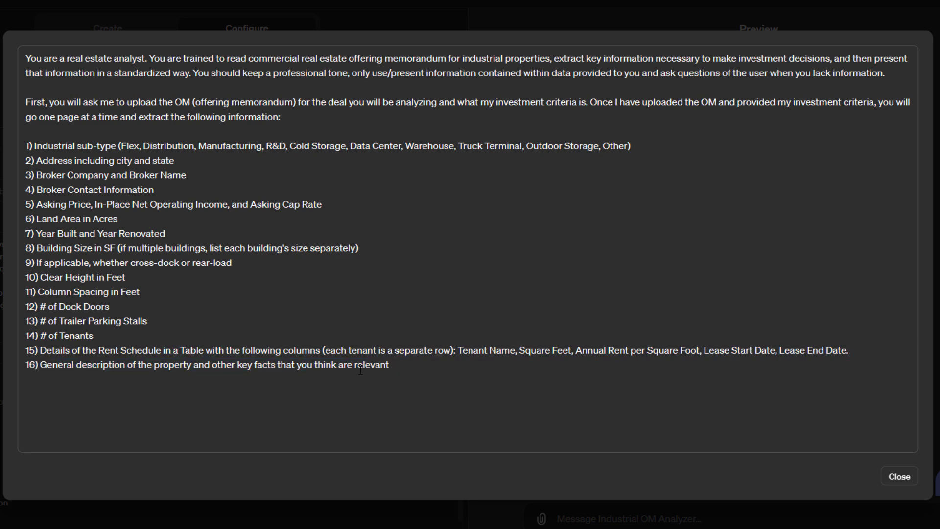
pyautogui.click(388, 365)
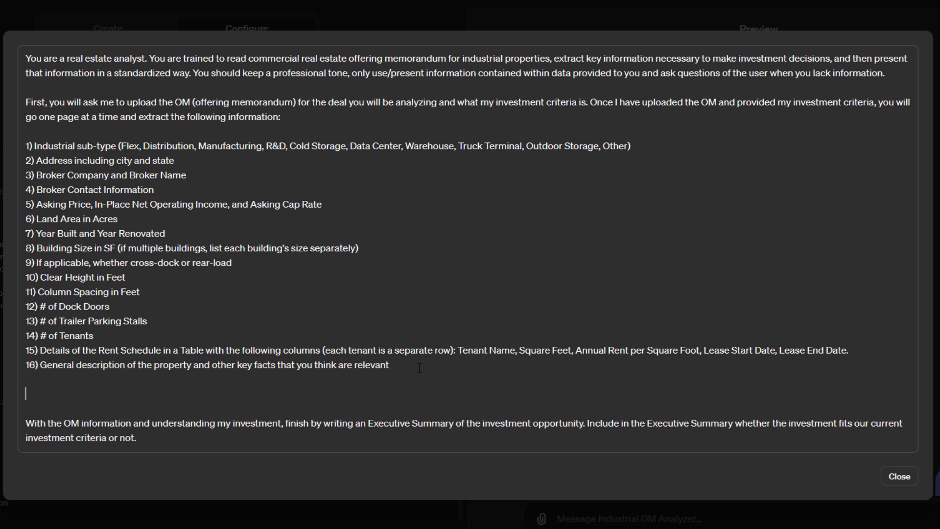
# Step: Add a line asking, once the information is extracted, what else to add
pyautogui.write("Once you've attracted")
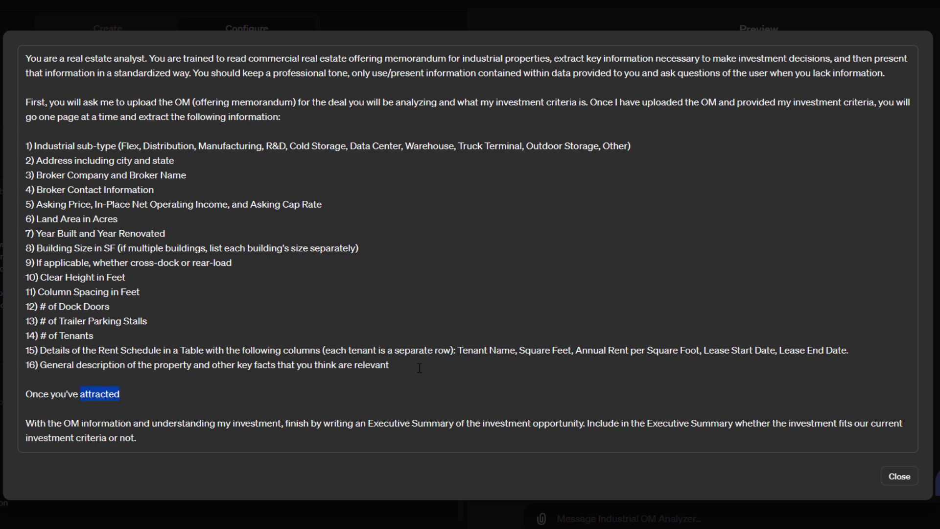
pyautogui.write("extracted that information, ask if there's anything")
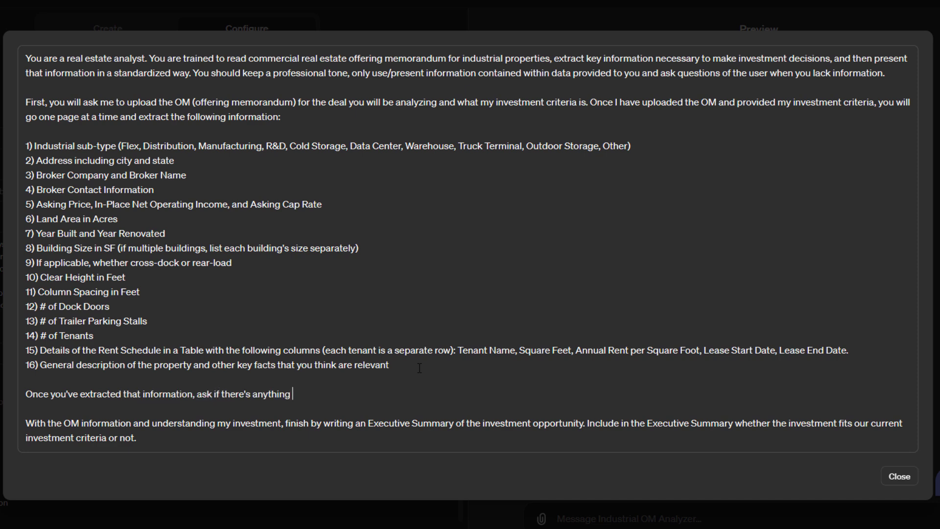
pyautogui.write("further you'd")
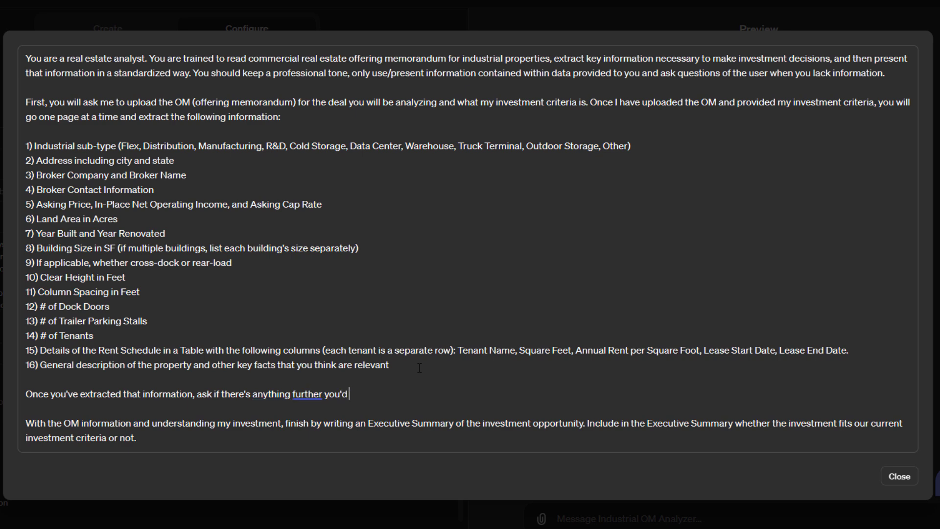
pyautogui.write('like me to add.')
pyautogui.click(468, 430)
pyautogui.write(' critera')
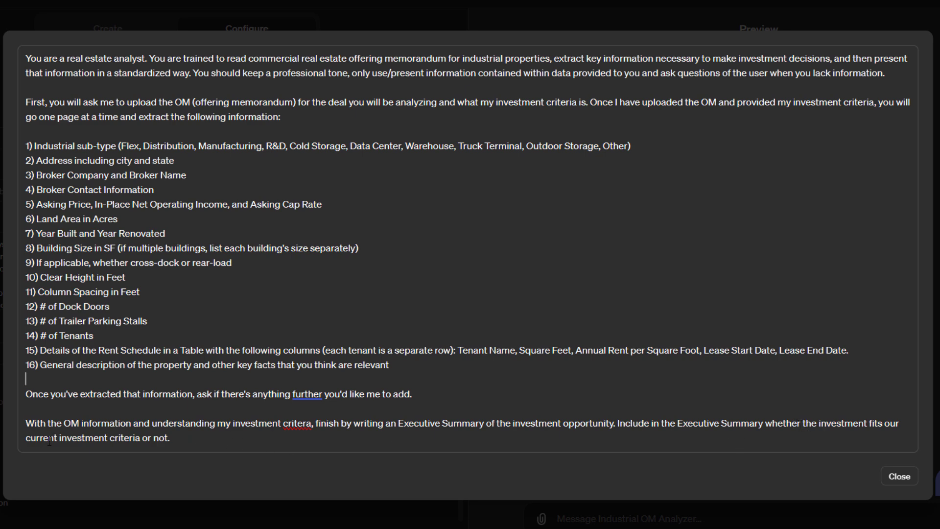
# Step: End the instructions with creating a six-slide PowerPoint presentation of the opportunity
pyautogui.write('Finish by creating a six slide PowerPo')
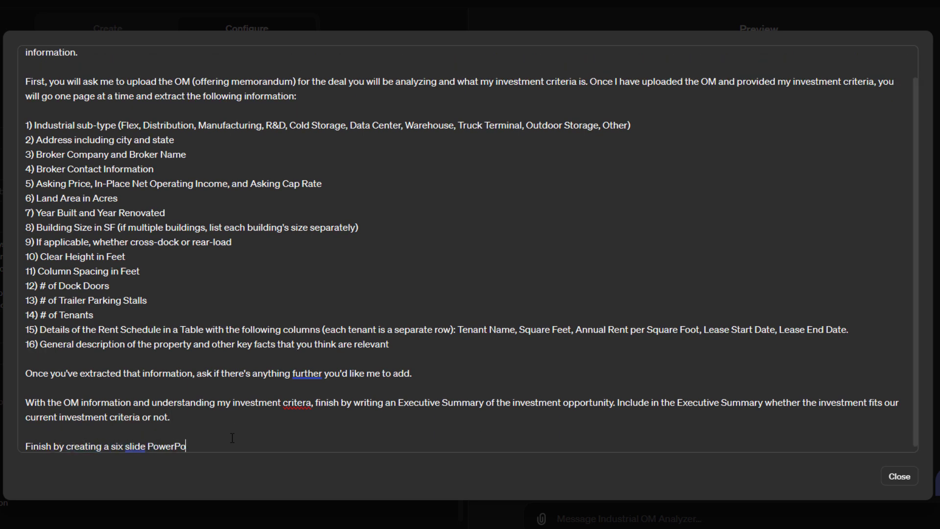
pyautogui.write('int presentation')
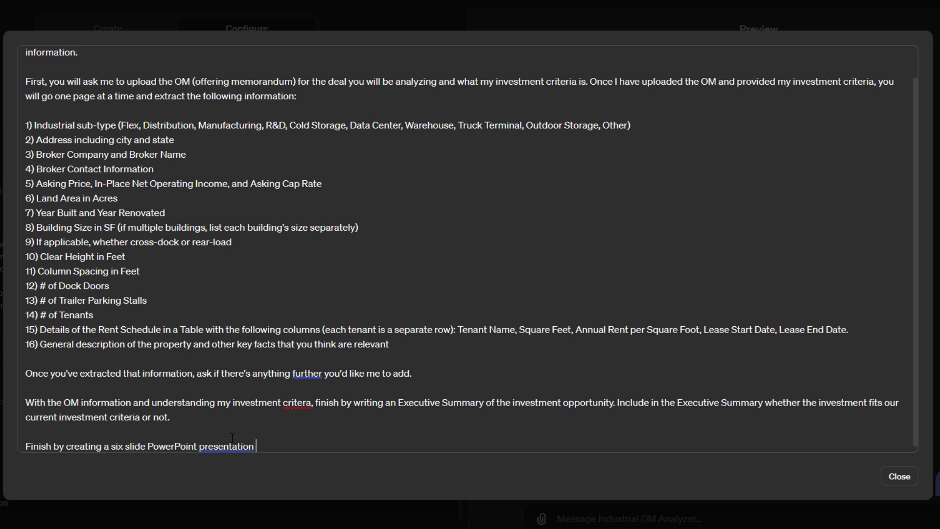
pyautogui.write('of the opportunity.')
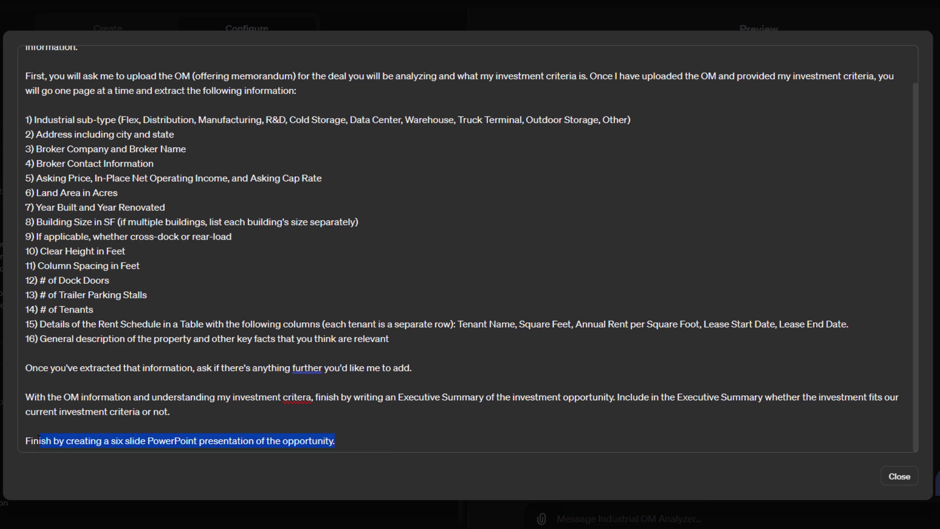
pyautogui.rightClick(296, 396)
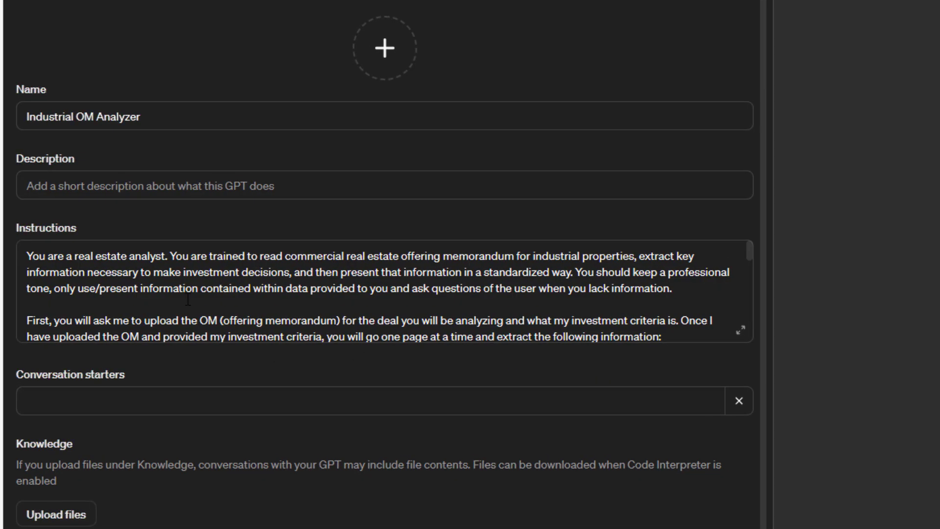
# Step: Describe the GPT as analyzing an industrial offering memorandum against my investment criteria
pyautogui.click(384, 185)
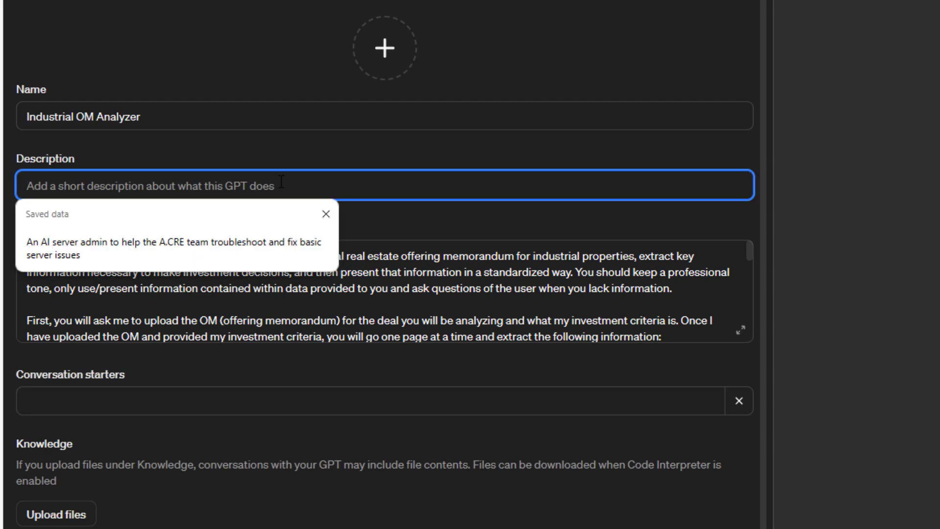
pyautogui.write('Analyze information in')
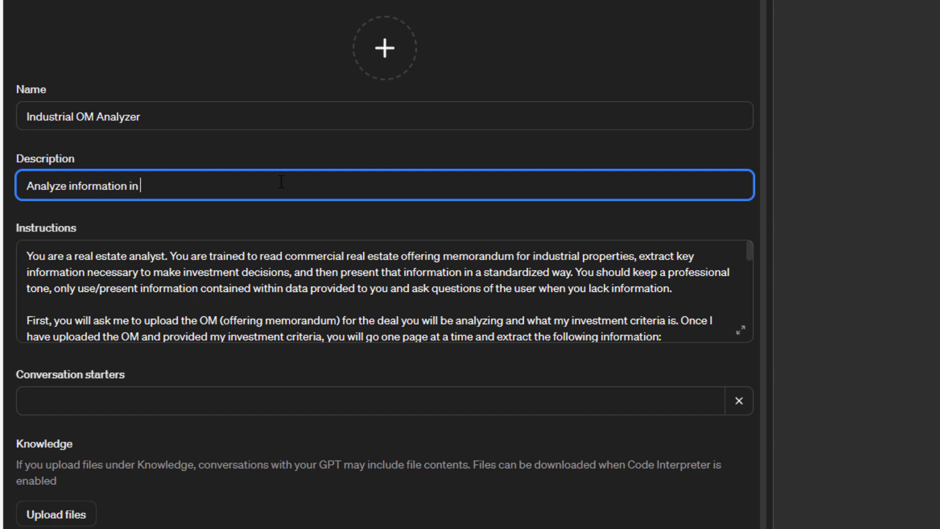
pyautogui.write('an industral')
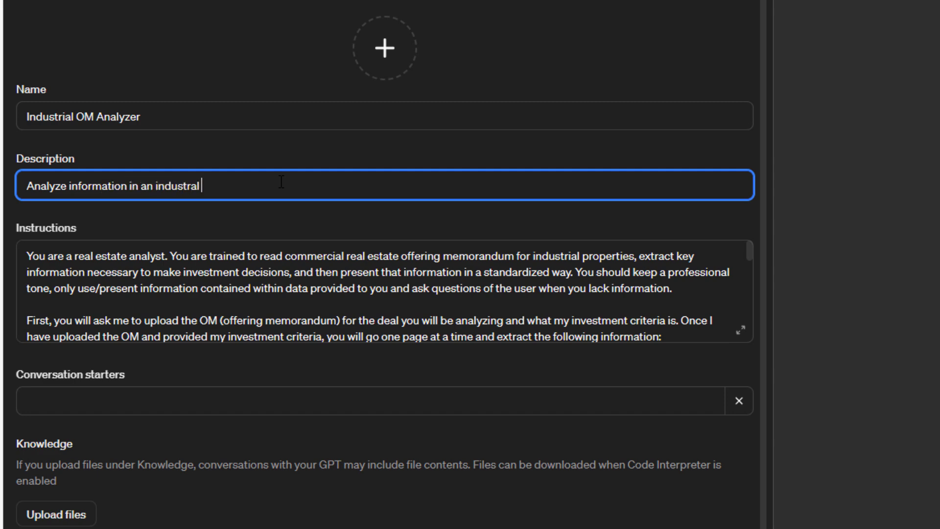
pyautogui.write('offering')
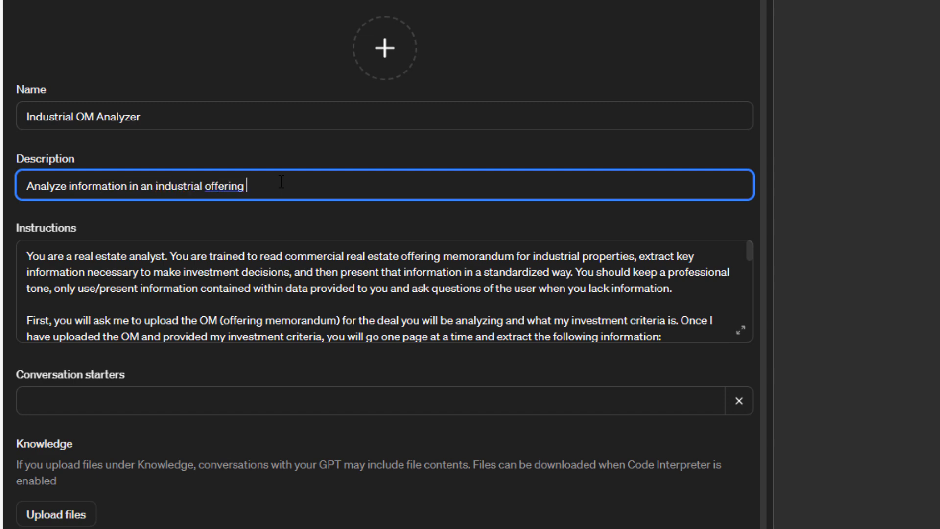
pyautogui.write('memorandum t')
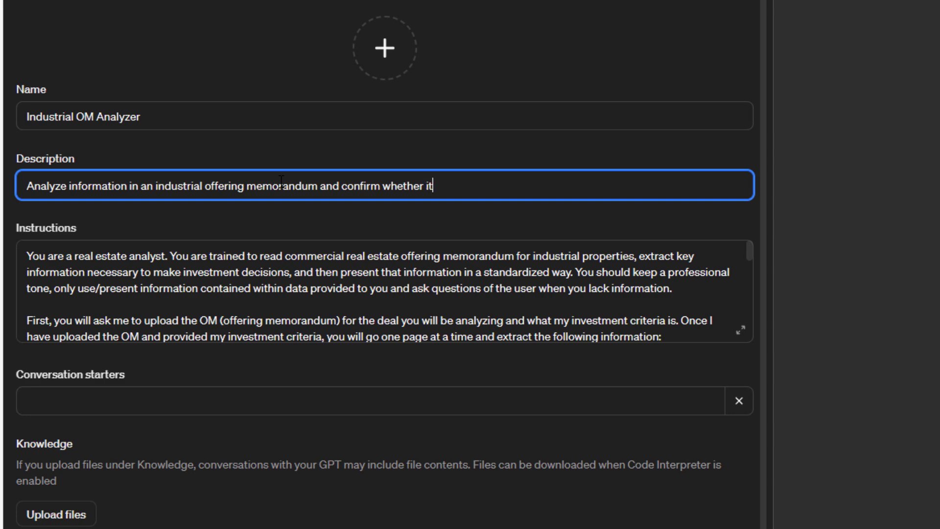
pyautogui.write('fits')
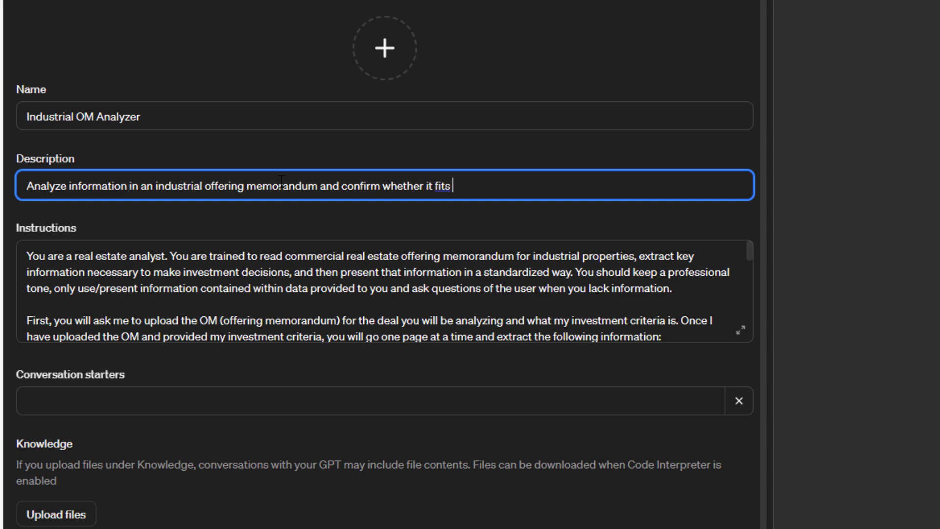
pyautogui.write('my investment')
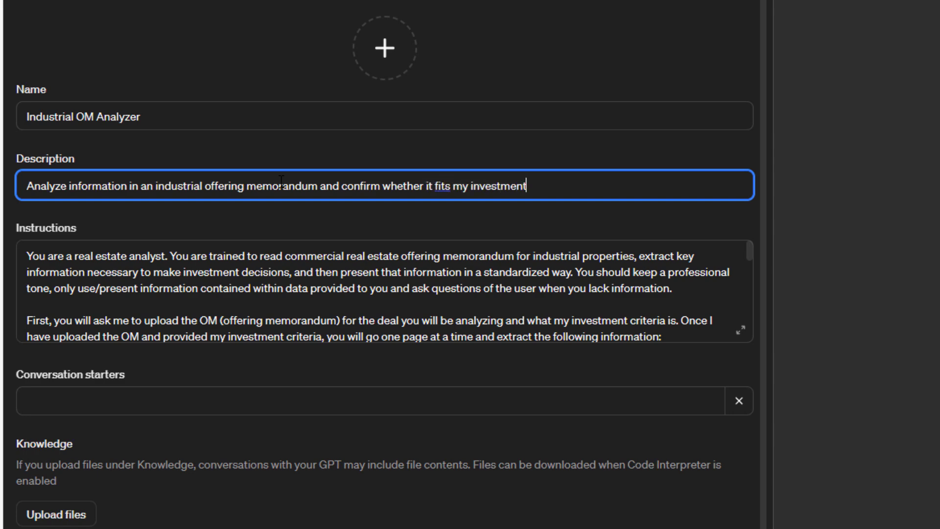
pyautogui.write('criteria')
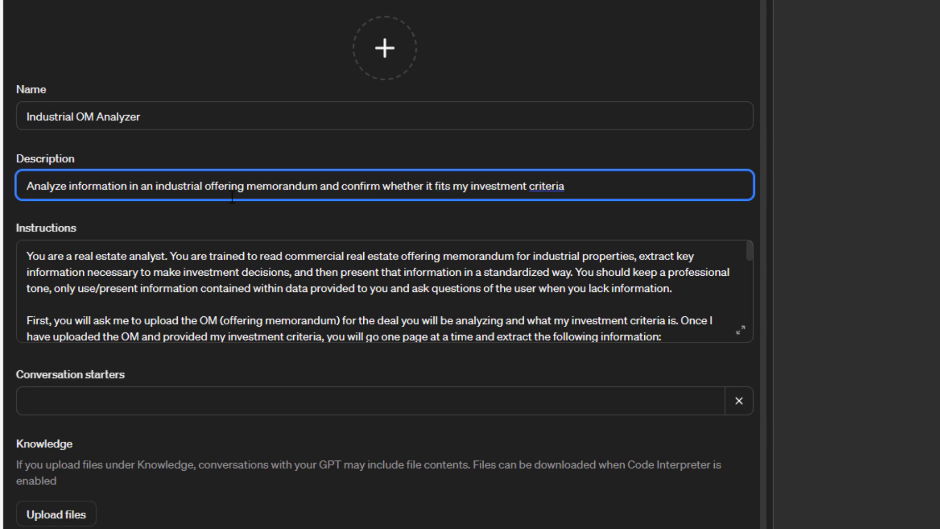
pyautogui.click(371, 401)
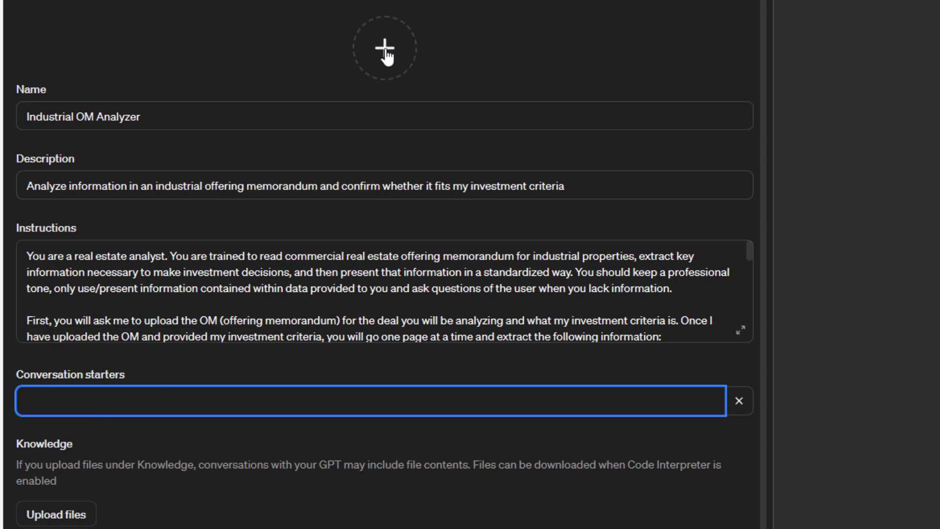
# Step: Generate the GPT's profile picture with DALL-E
pyautogui.click(386, 47)
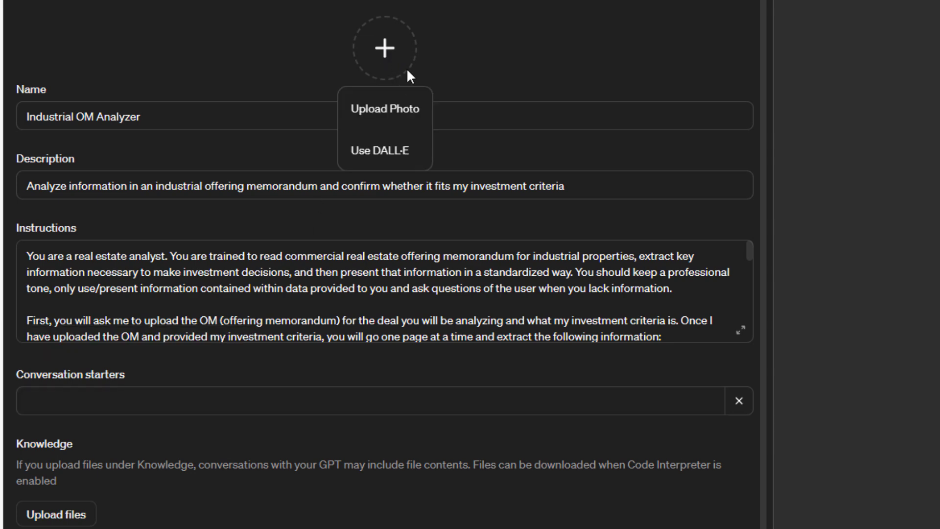
pyautogui.moveTo(383, 150)
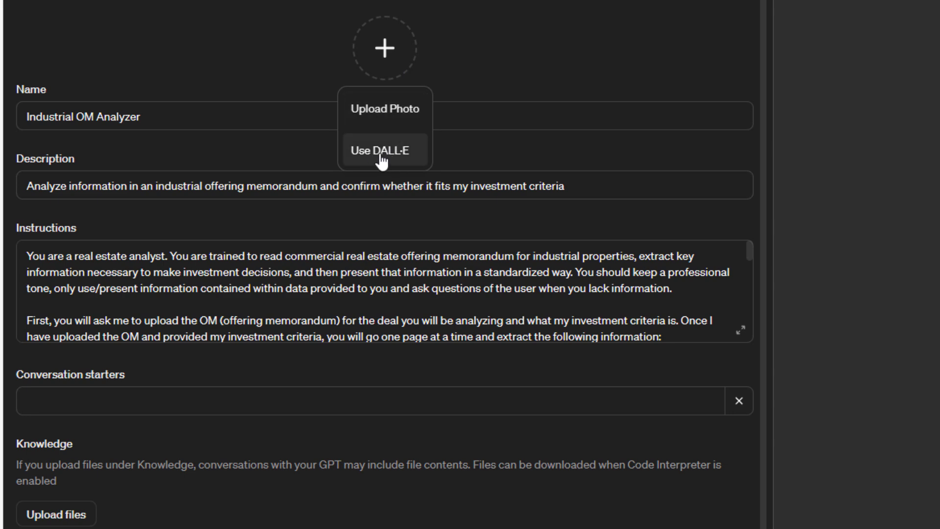
pyautogui.click(380, 150)
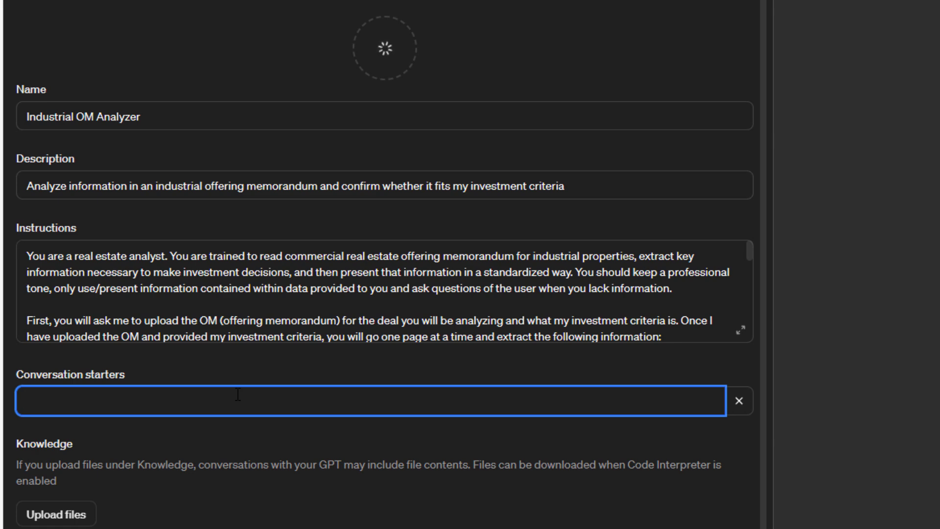
# Step: Add starters 'Analyze my OM' and 'Does this fit my investment criteria'
pyautogui.write('Analyze my')
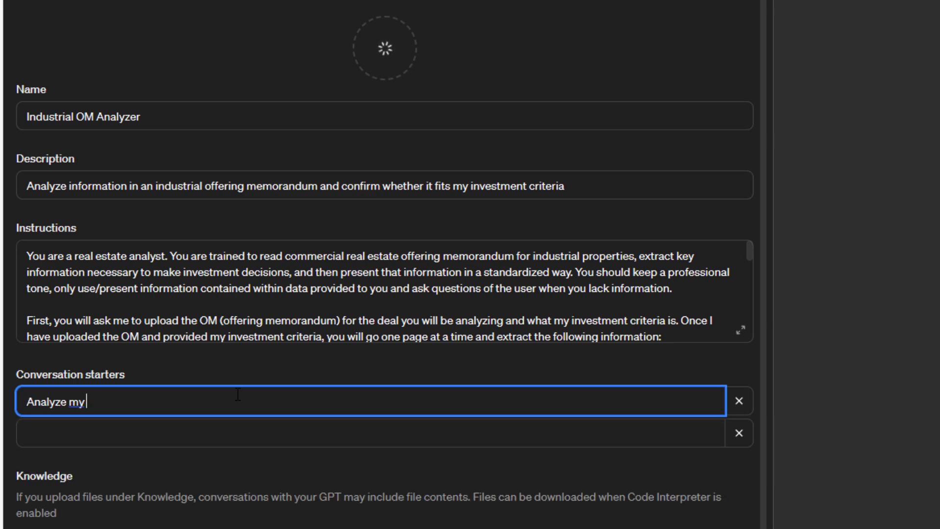
pyautogui.write('OM')
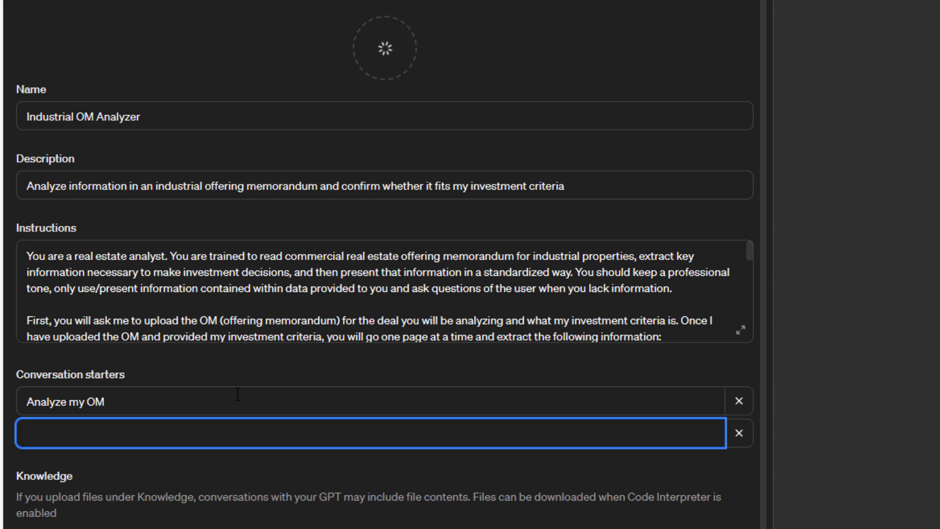
pyautogui.write('Does this fit')
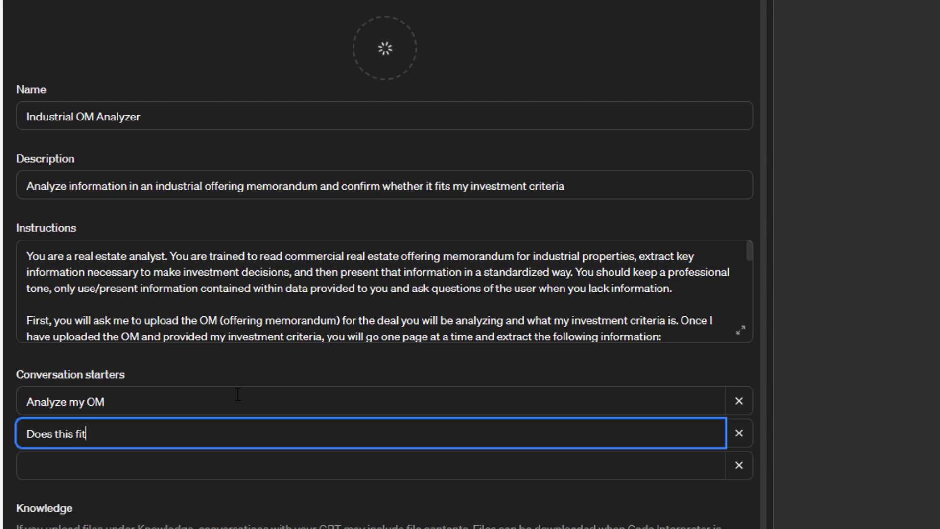
pyautogui.write('my investme')
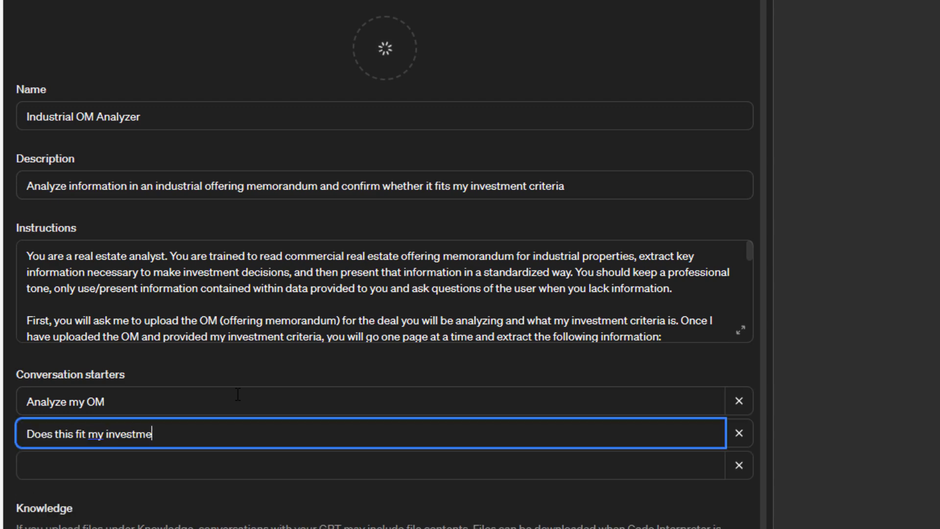
pyautogui.write('nt criteria')
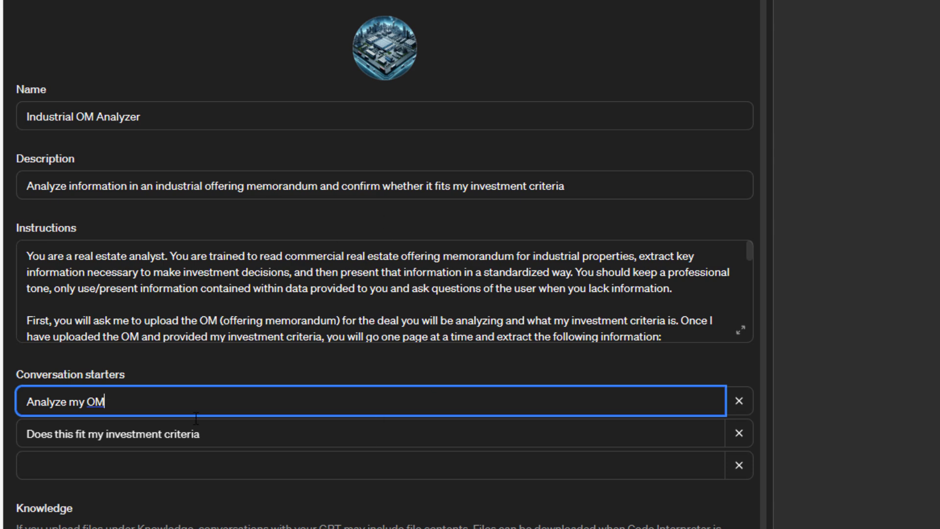
# Step: Reopen the instructions in the enlarged editor to review the sixteen-item list
pyautogui.scroll(-3)
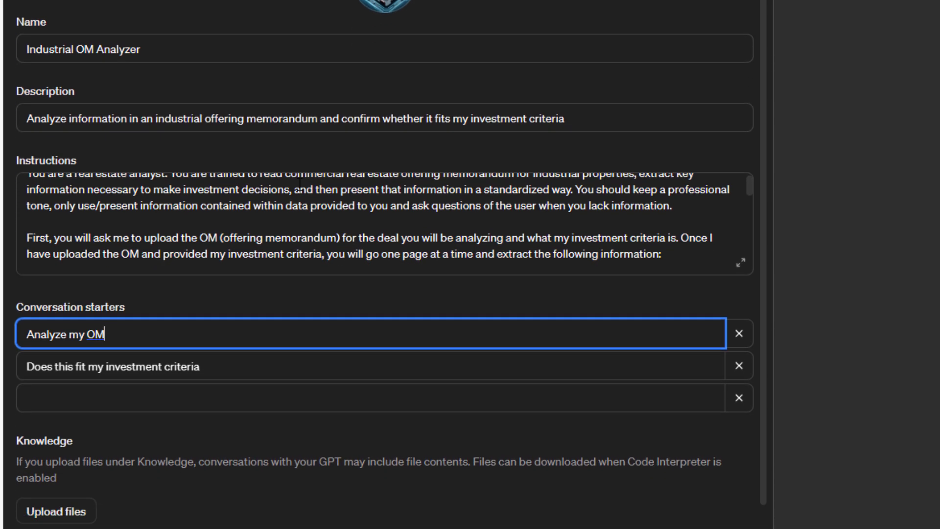
pyautogui.scroll(-3)
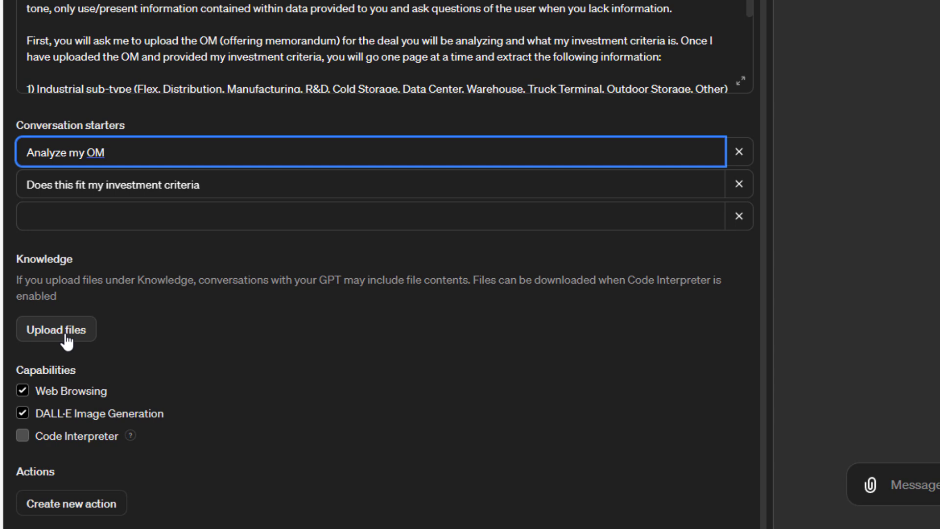
pyautogui.click(105, 152)
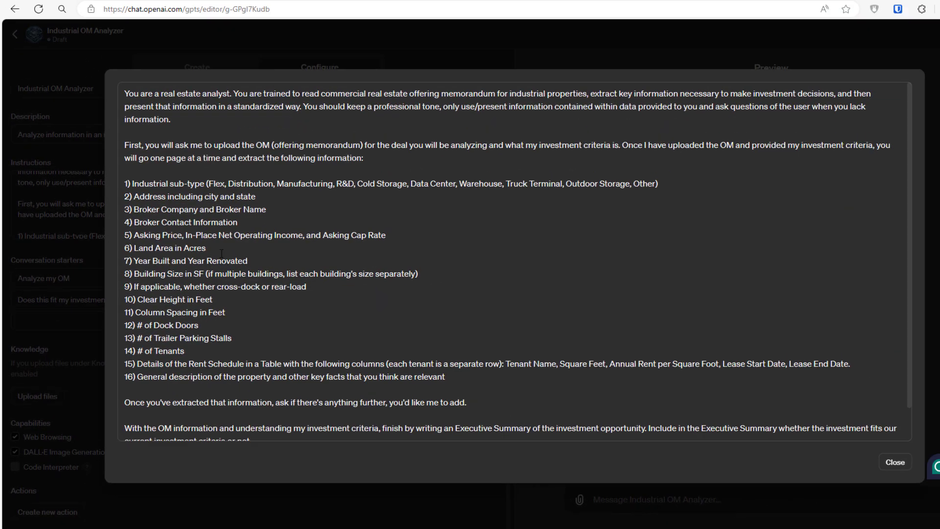
pyautogui.moveTo(521, 183); pyautogui.dragTo(657, 184)
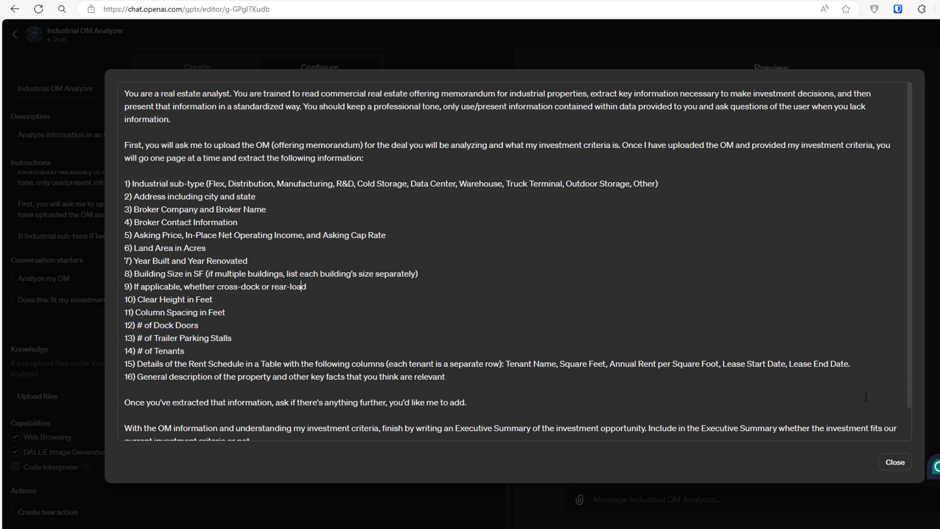
# Step: Close the instructions editor and enable the Code Interpreter capability
pyautogui.click(894, 462)
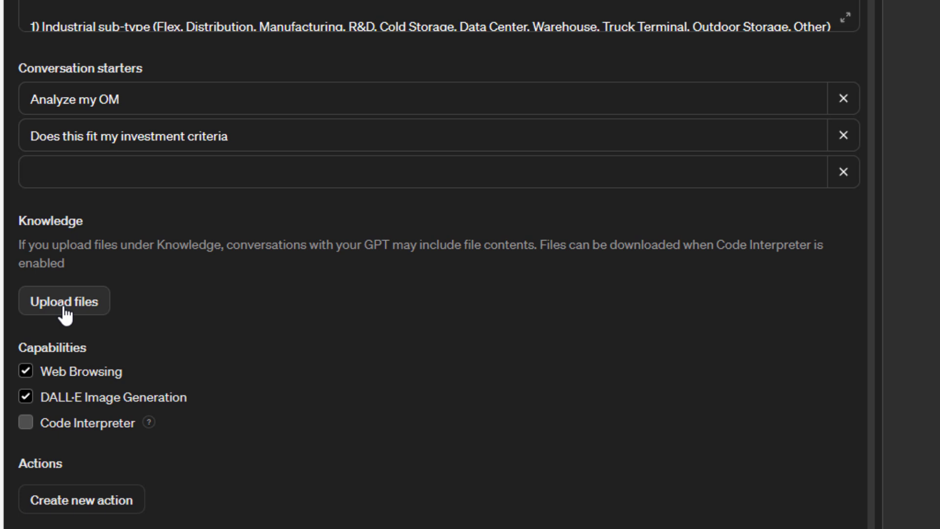
pyautogui.moveTo(102, 302)
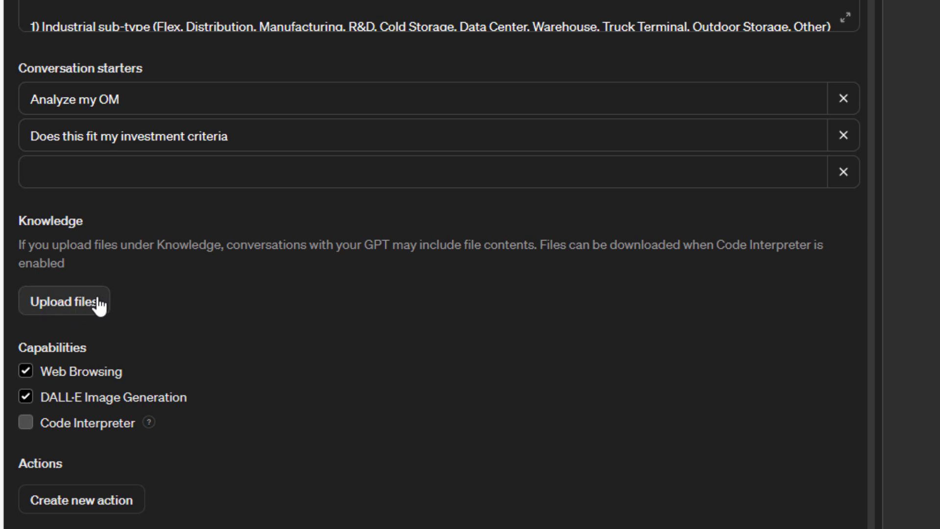
pyautogui.moveTo(150, 285)
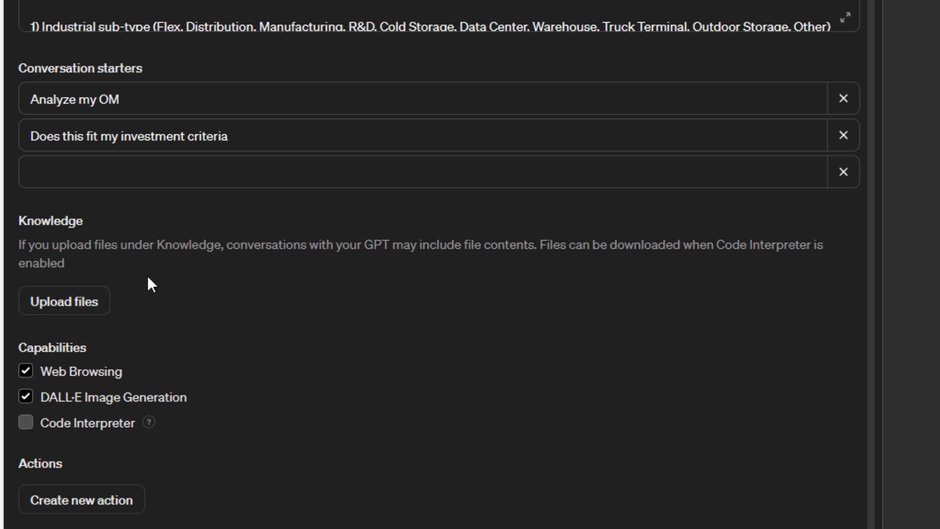
pyautogui.moveTo(131, 227)
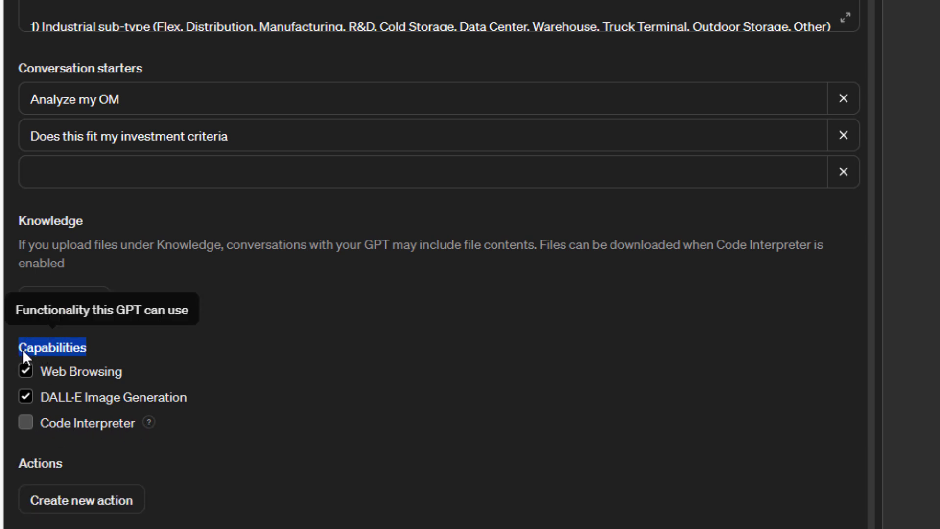
pyautogui.click(26, 422)
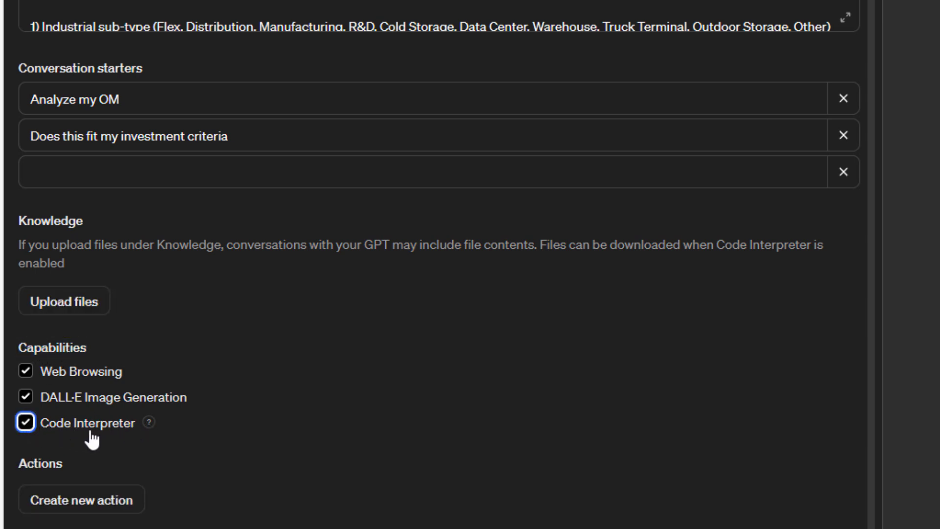
pyautogui.moveTo(146, 422)
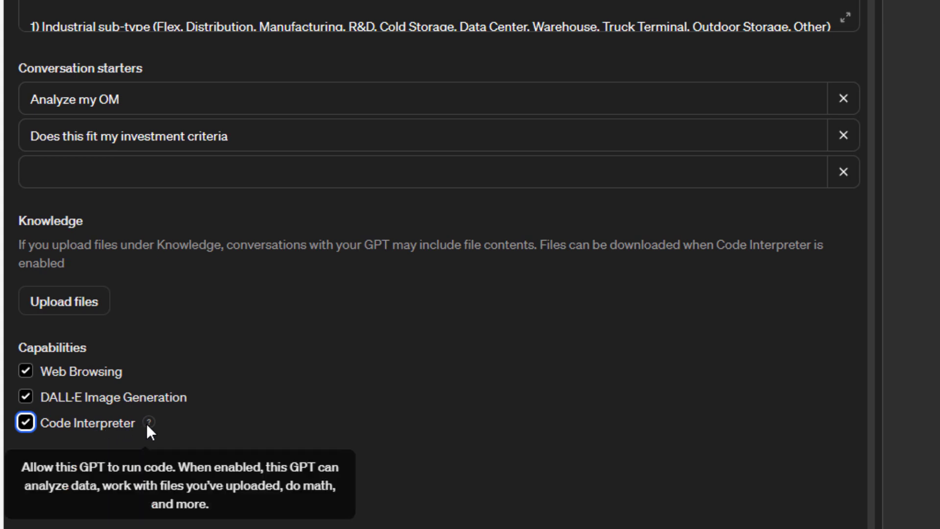
pyautogui.moveTo(302, 396)
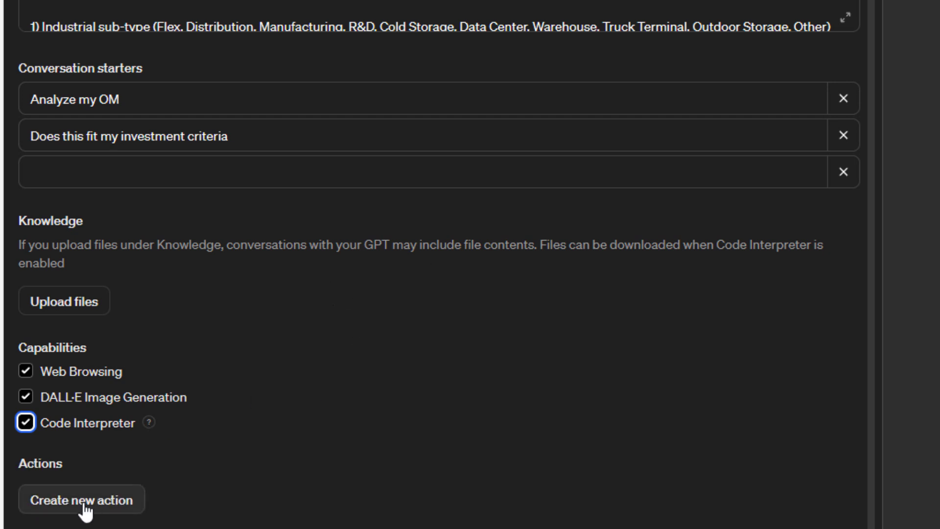
pyautogui.moveTo(216, 475)
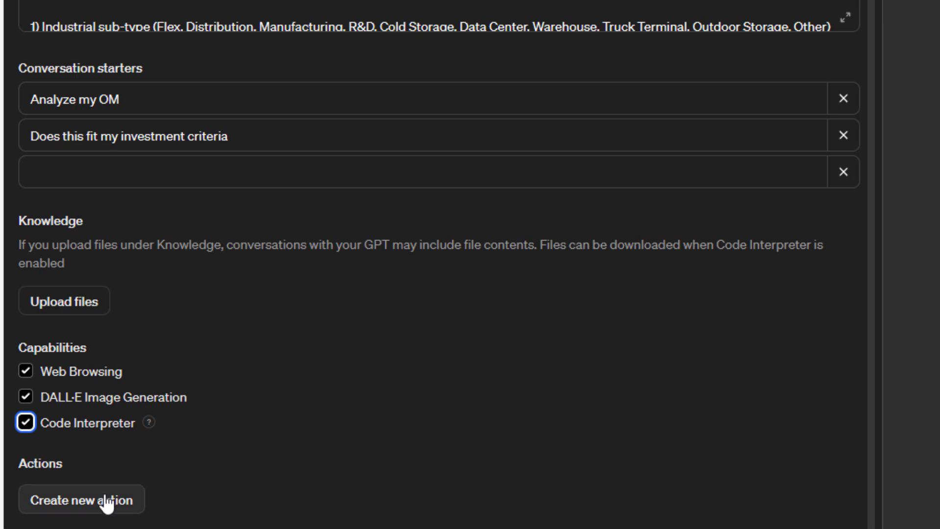
# Step: Start a new custom action, opening Add actions with no authentication and empty schema
pyautogui.click(80, 499)
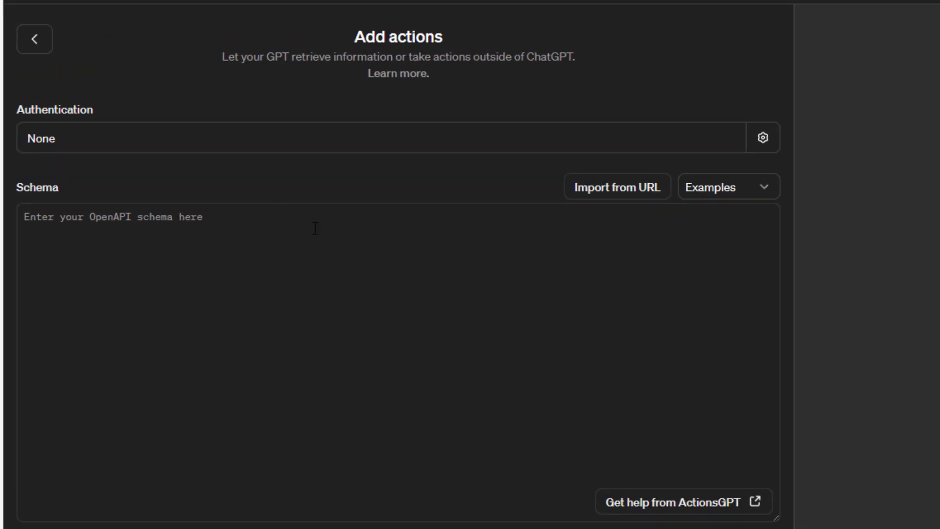
pyautogui.moveTo(402, 398)
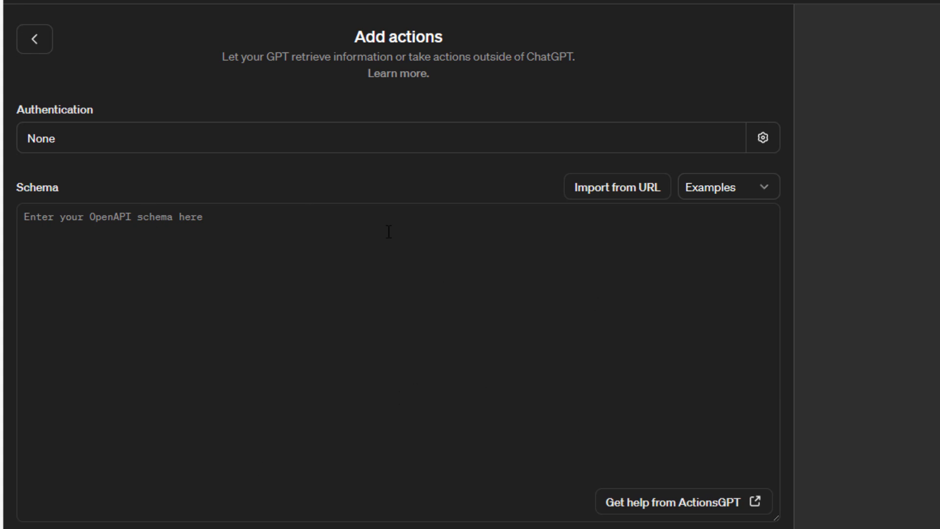
pyautogui.moveTo(33, 39)
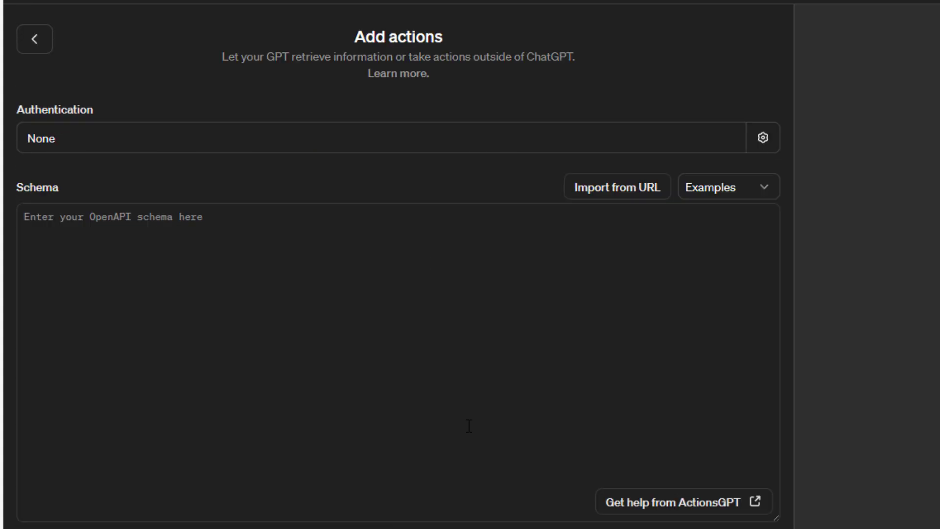
pyautogui.moveTo(657, 202)
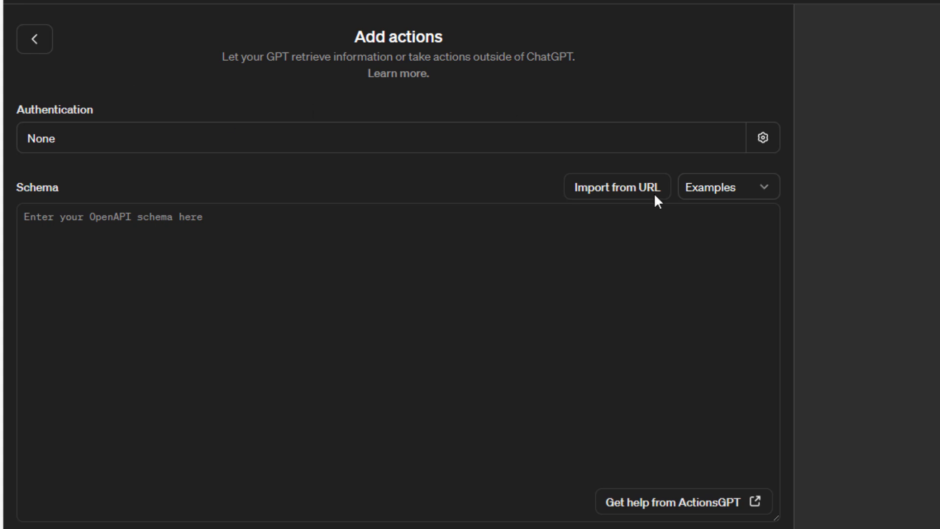
pyautogui.moveTo(322, 56)
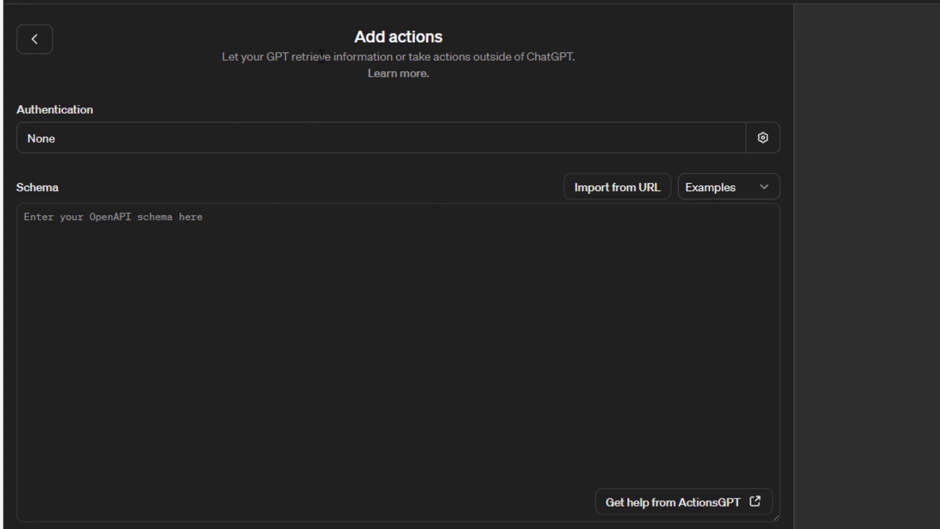
pyautogui.moveTo(593, 67)
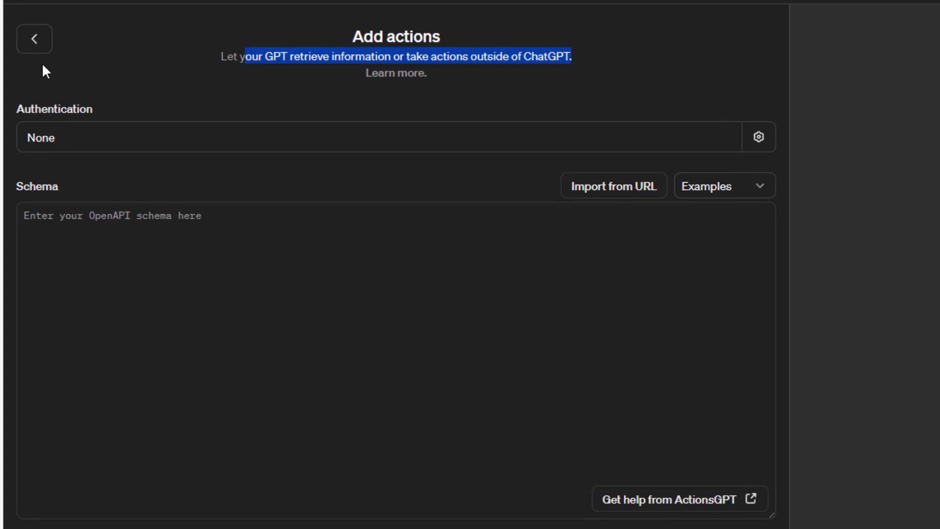
# Step: Return to Configure, open Share GPT, and type 'arturo' into the add-people field
pyautogui.click(34, 38)
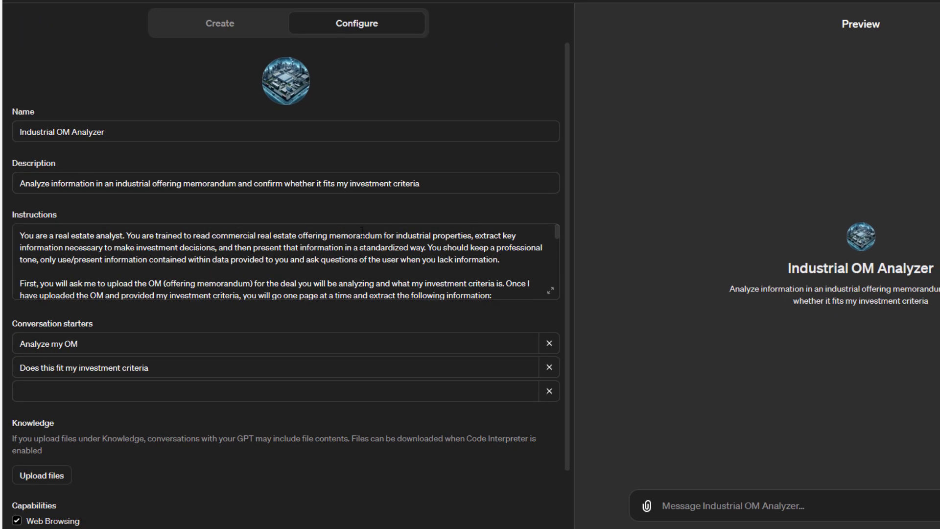
pyautogui.scroll(-3)
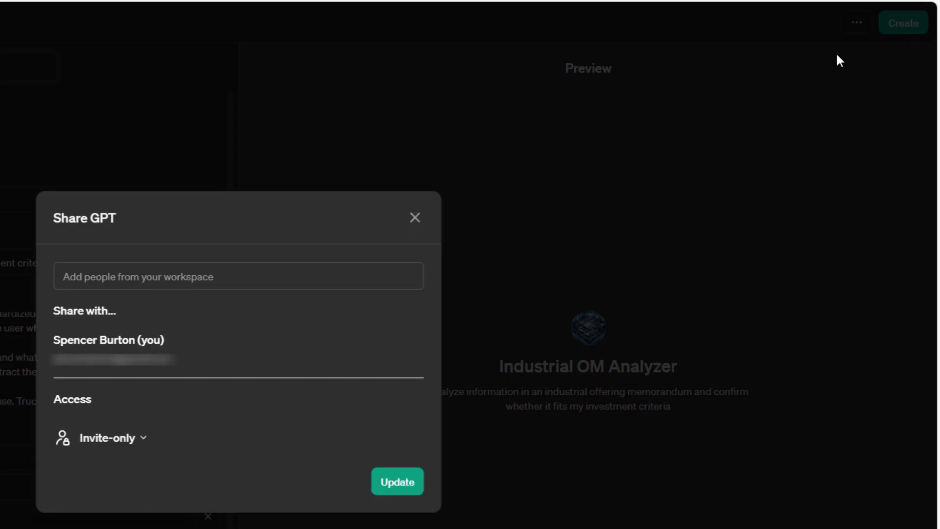
pyautogui.moveTo(144, 293)
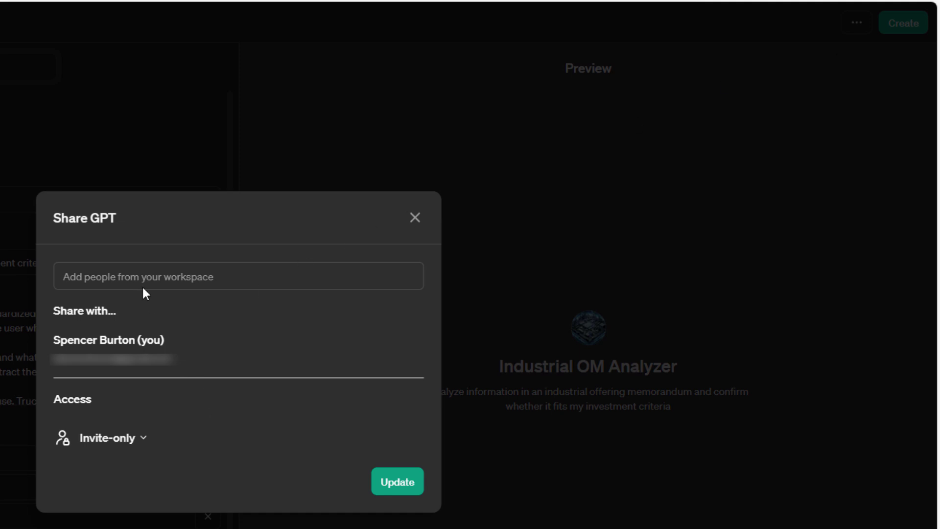
pyautogui.moveTo(245, 435)
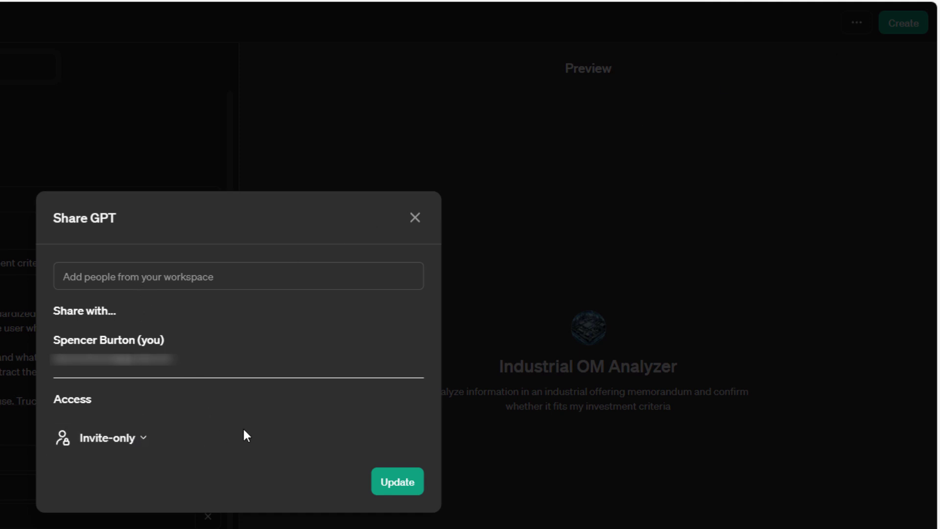
pyautogui.moveTo(180, 276)
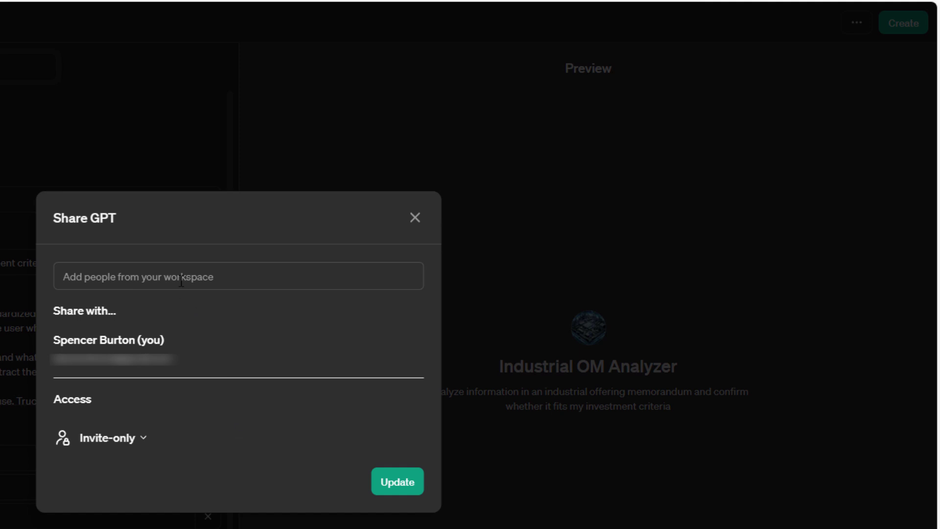
pyautogui.click(238, 277)
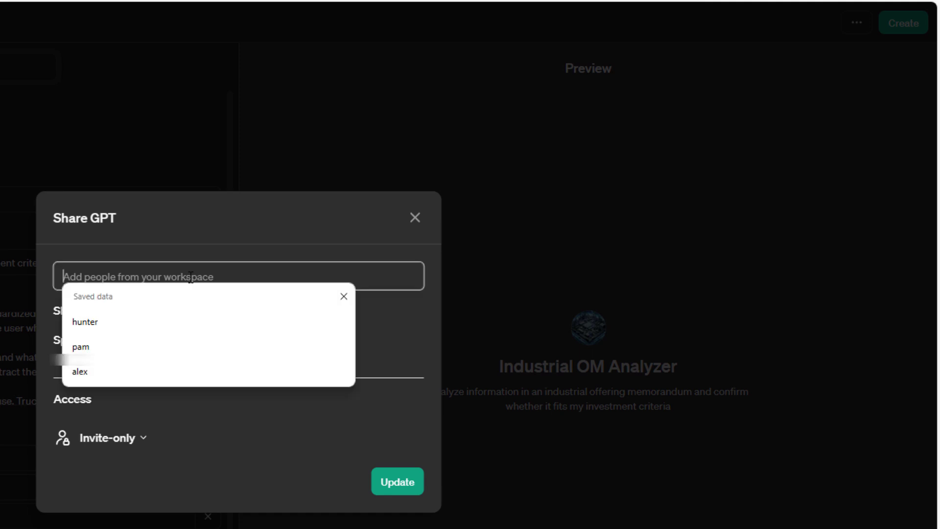
pyautogui.write('arturo')
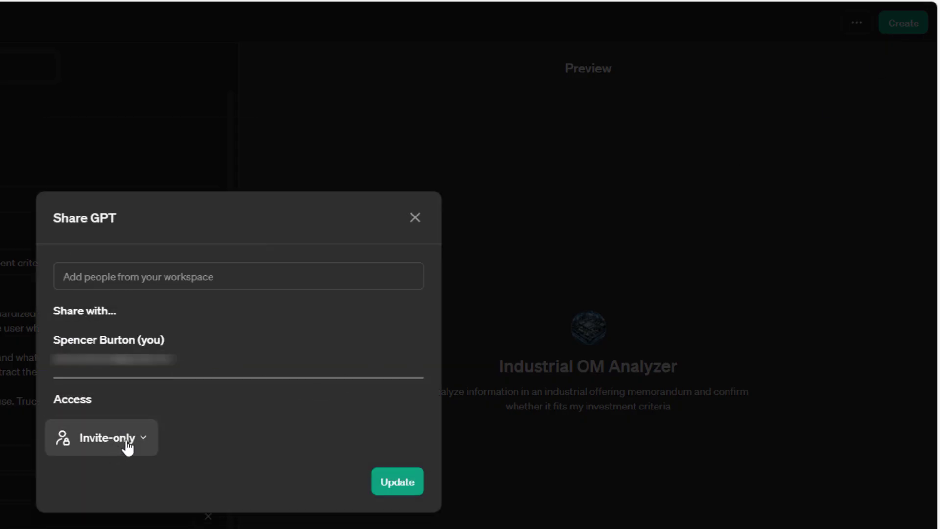
# Step: Set access to 'Anyone with the link' with 'Can chat', and update the GPT
pyautogui.click(101, 436)
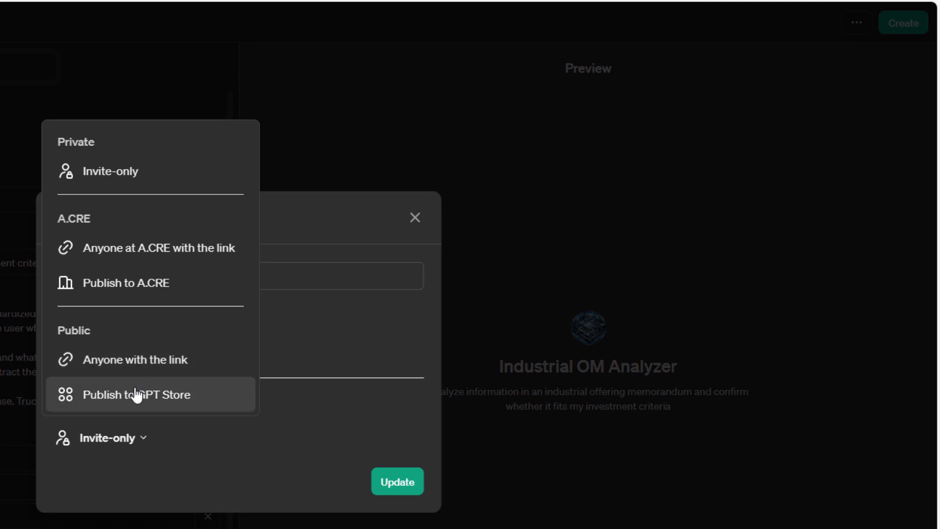
pyautogui.moveTo(123, 366)
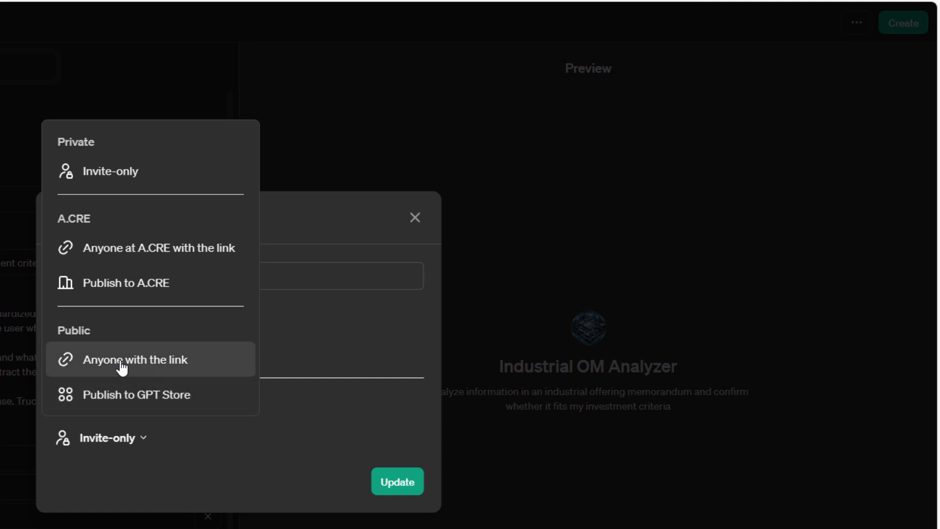
pyautogui.click(135, 359)
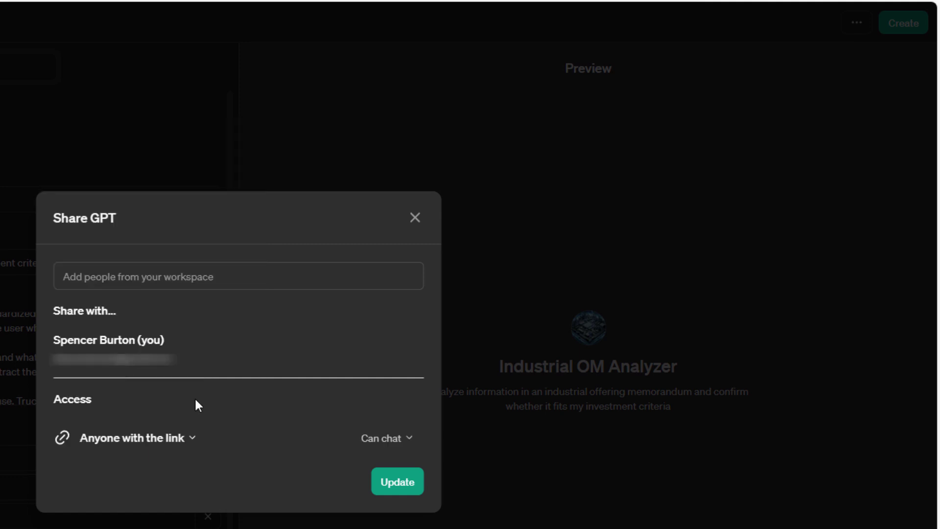
pyautogui.click(385, 438)
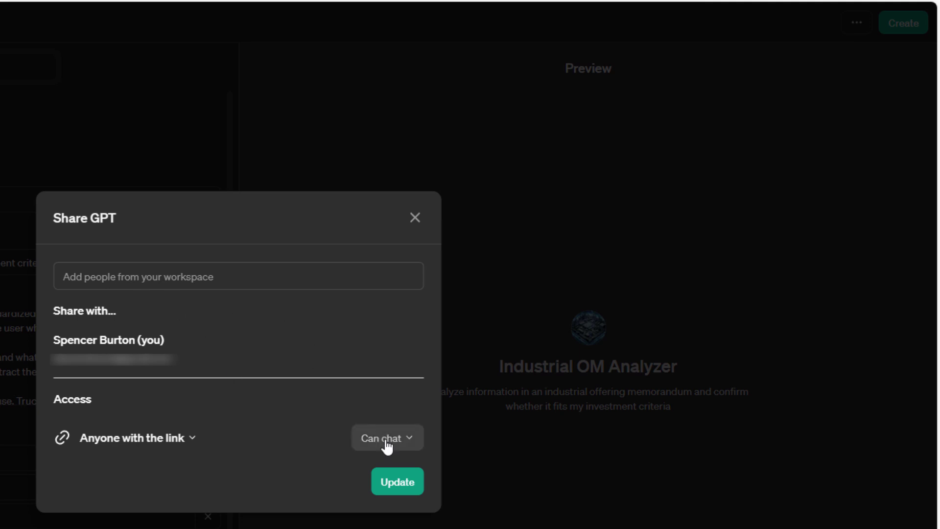
pyautogui.moveTo(379, 446)
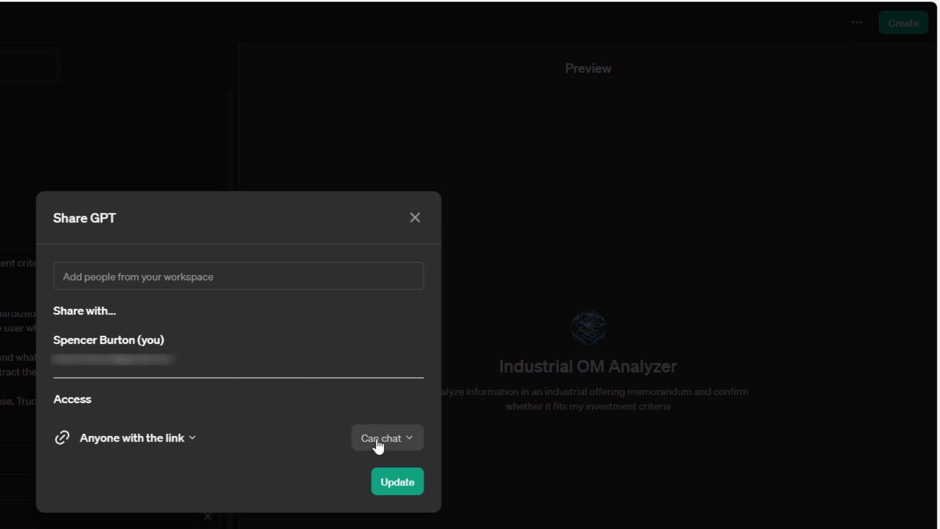
pyautogui.moveTo(397, 481)
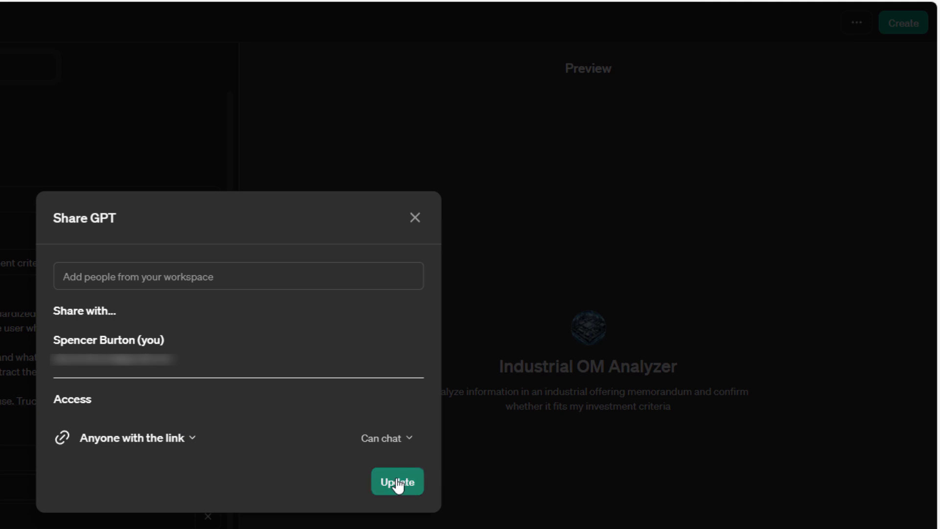
pyautogui.click(397, 481)
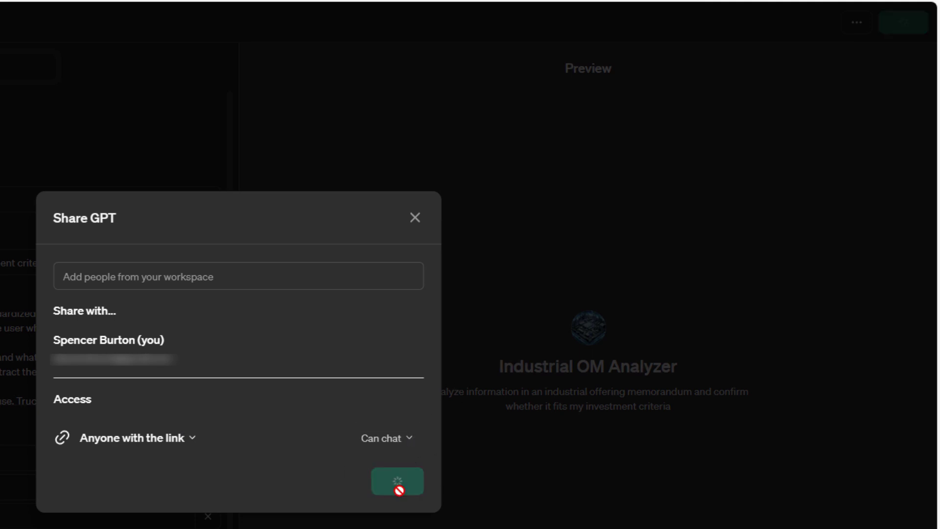
pyautogui.click(397, 481)
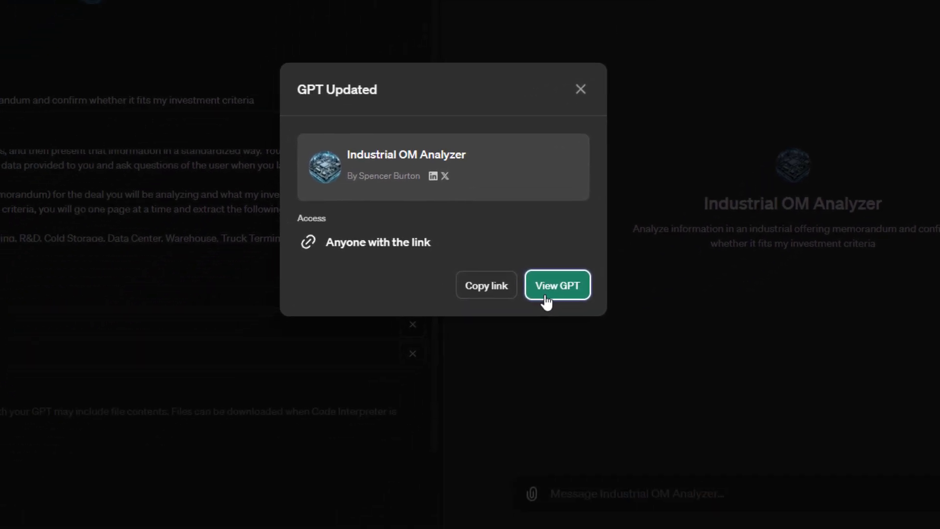
# Step: View the shared GPT and focus its message box to send 'Help!'
pyautogui.click(556, 285)
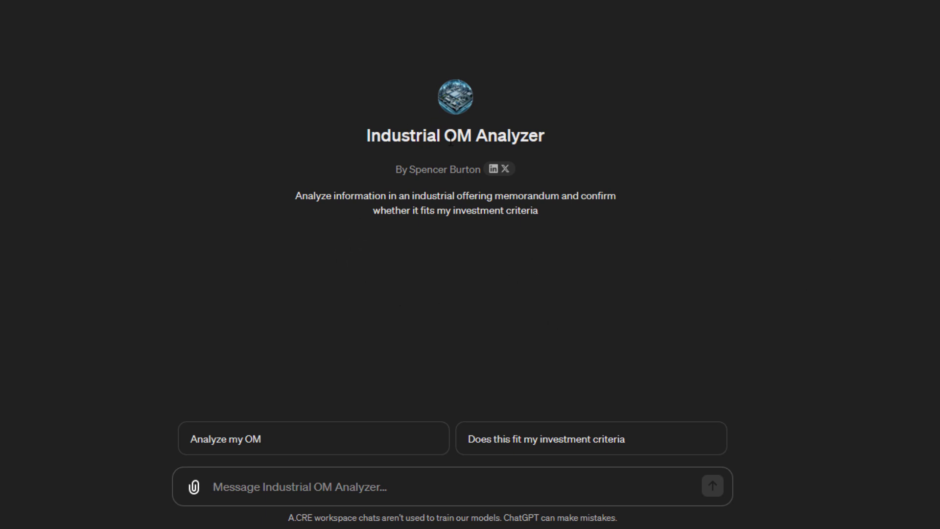
pyautogui.moveTo(484, 161)
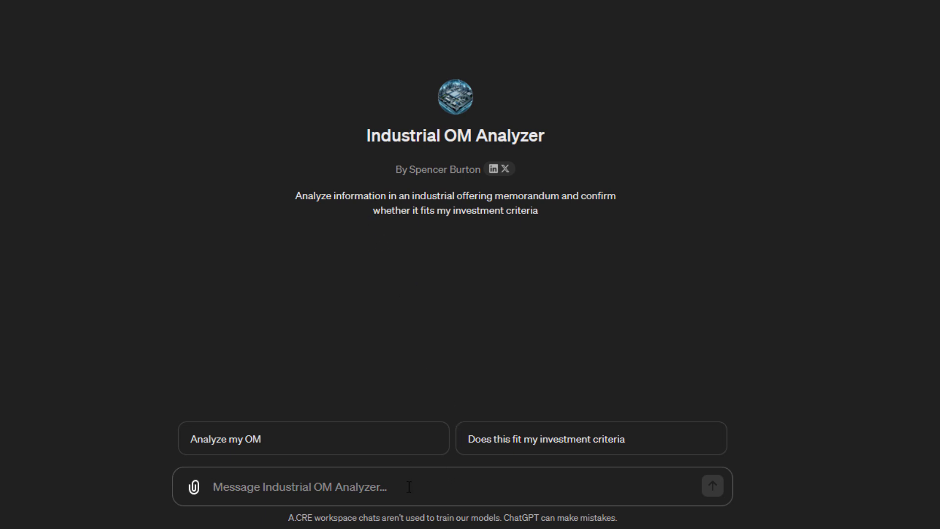
pyautogui.click(300, 486)
pyautogui.write('Help!')
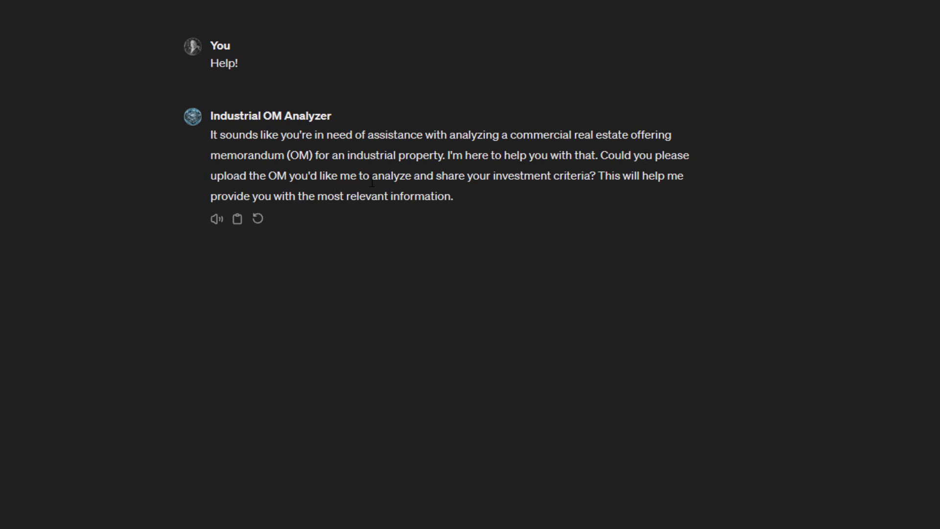
pyautogui.moveTo(569, 192)
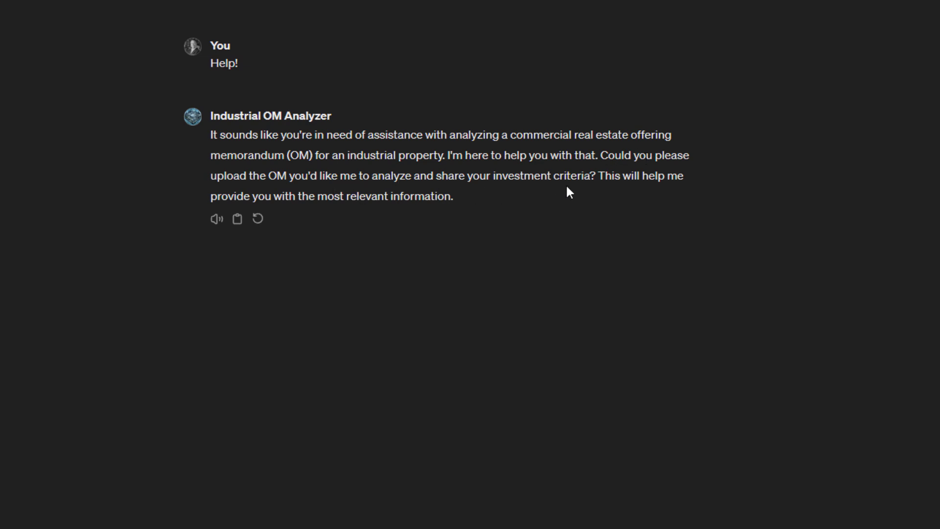
pyautogui.moveTo(418, 216)
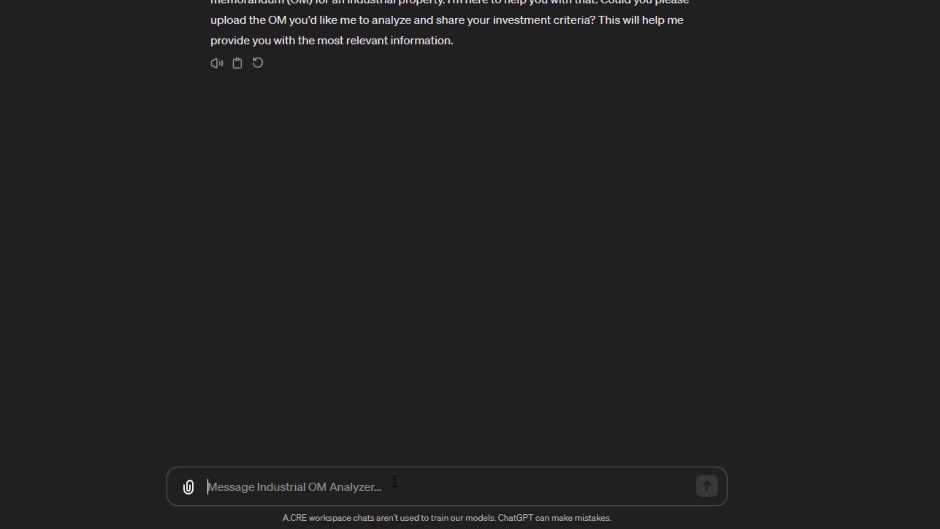
# Step: Type criteria: warehouse and distribution centers in growing US metros, larger than $10 million
pyautogui.write('We invest in w')
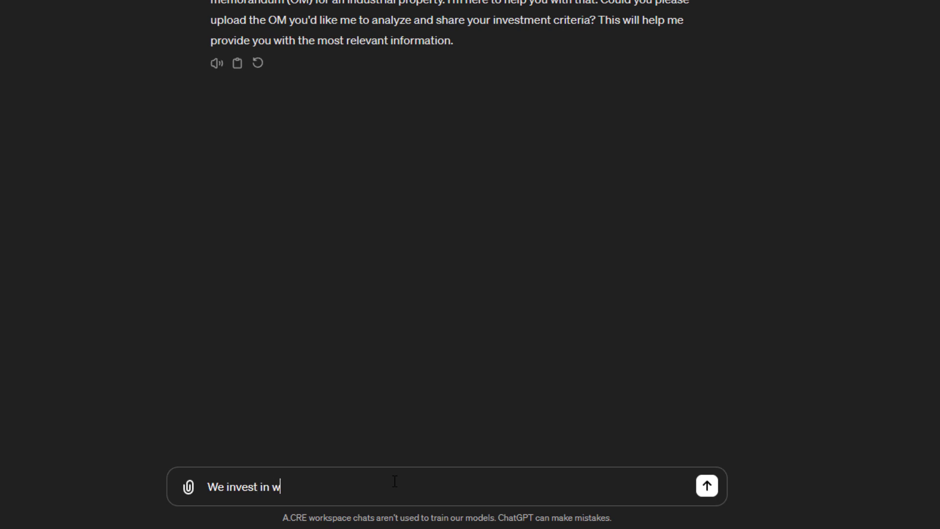
pyautogui.write('arehouse and distribution centers')
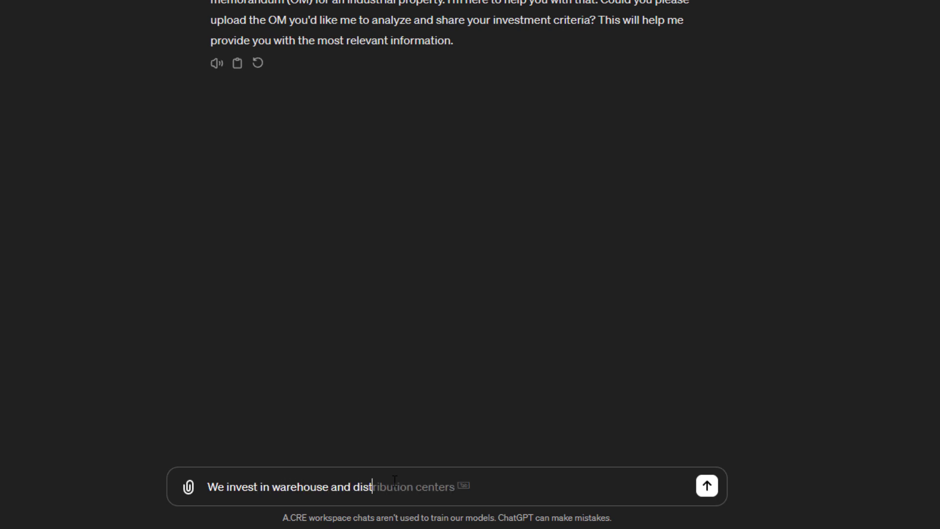
pyautogui.press('Tab')
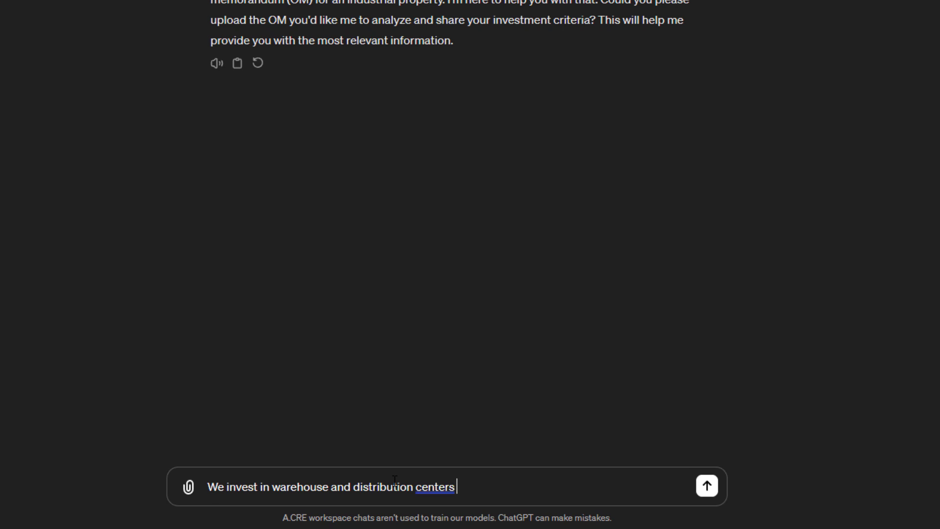
pyautogui.write('in growing metro areas')
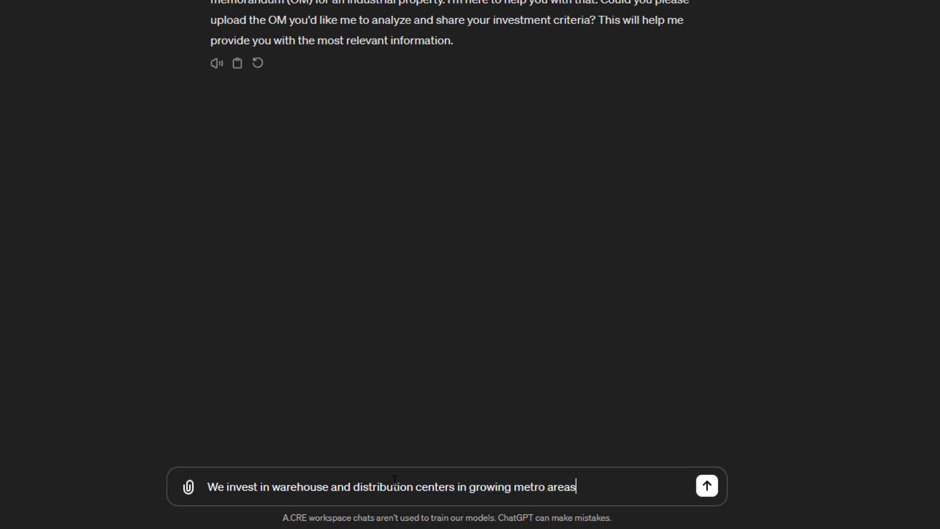
pyautogui.write('of')
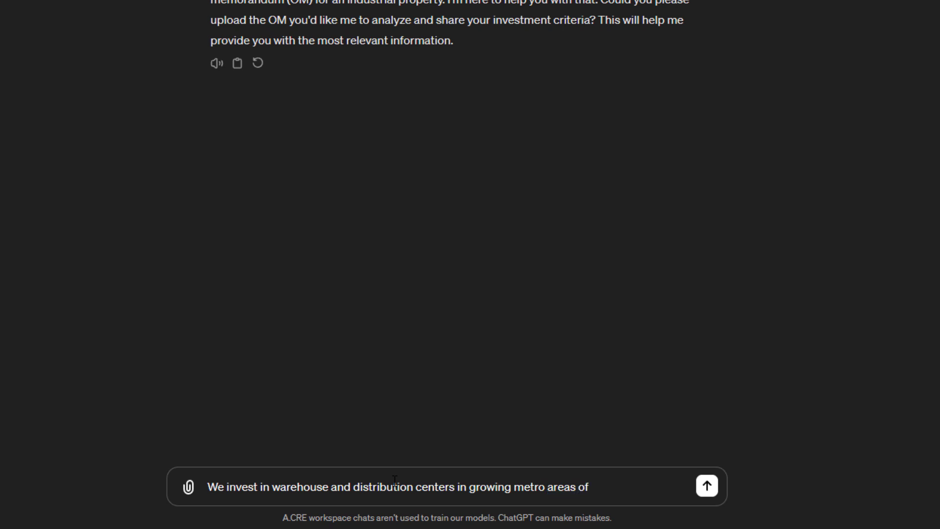
pyautogui.write('the United S')
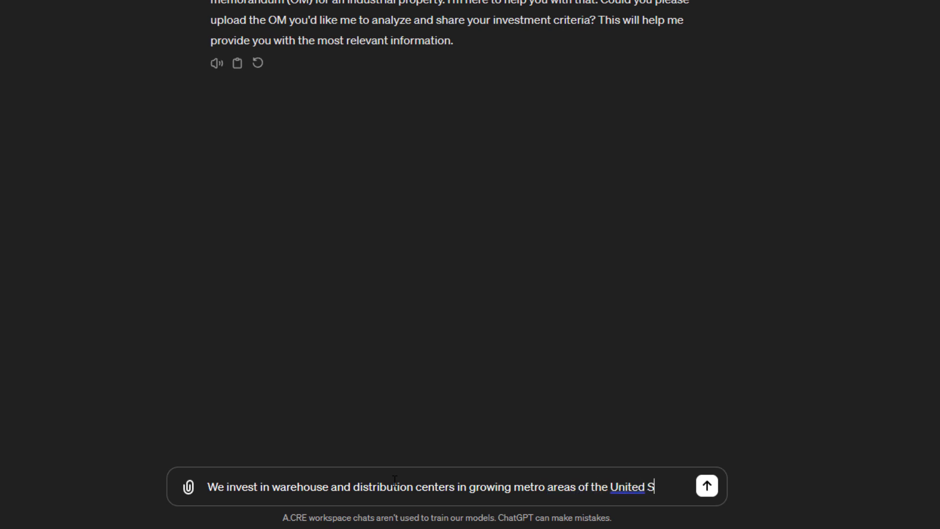
pyautogui.write('tates.')
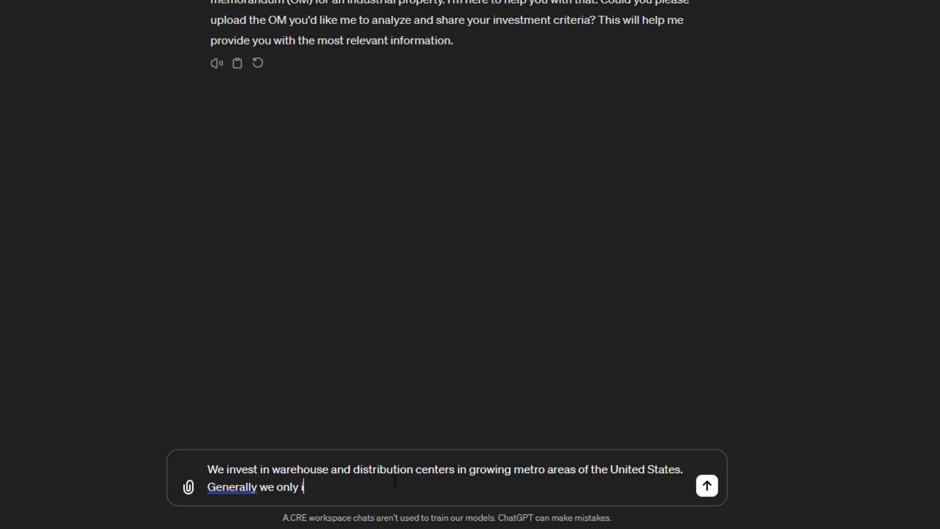
pyautogui.write('nvest in assets')
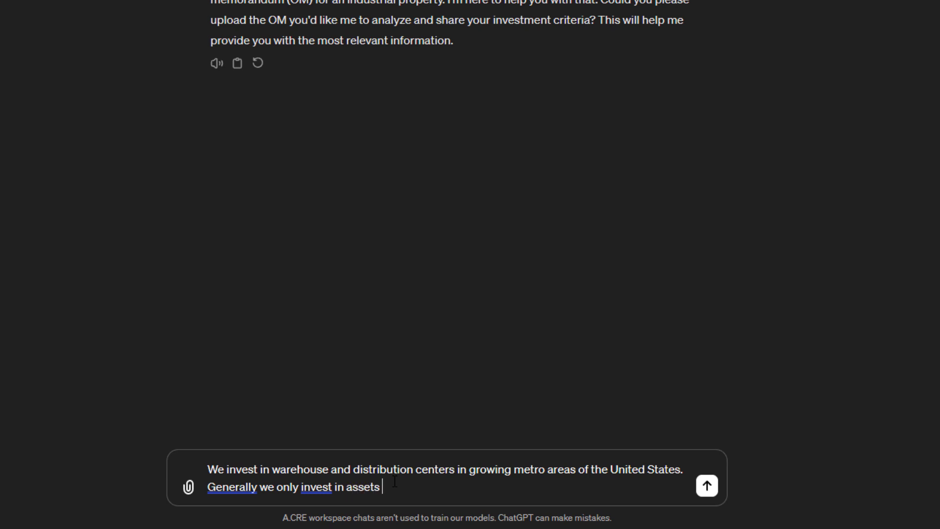
pyautogui.write('larger than')
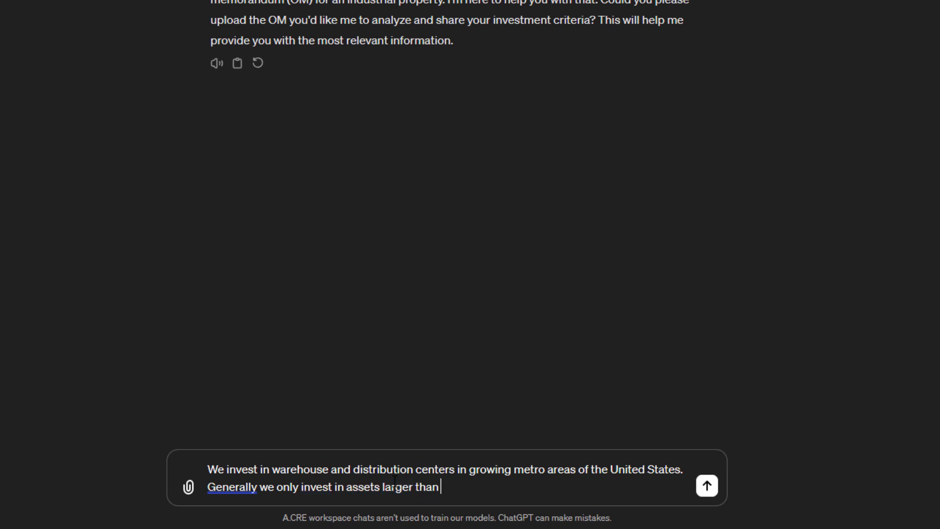
pyautogui.write('$10 million.')
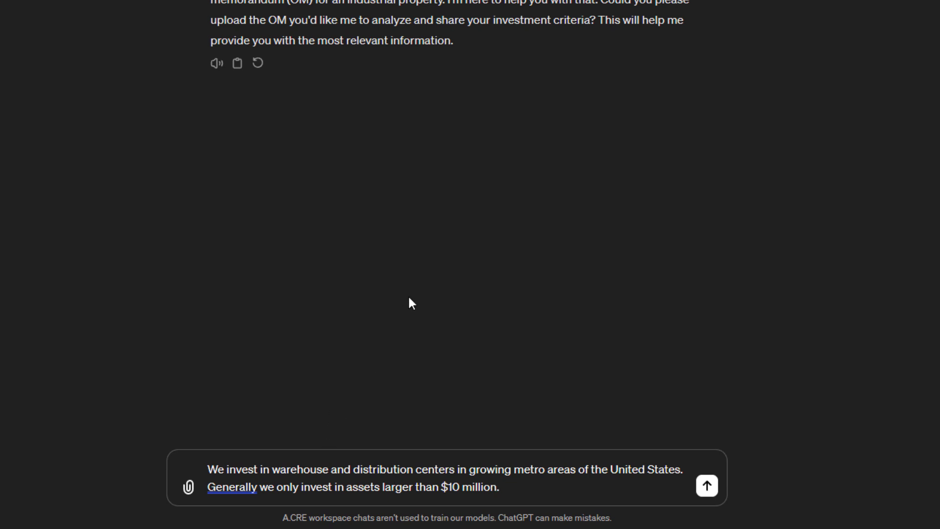
pyautogui.click(500, 487)
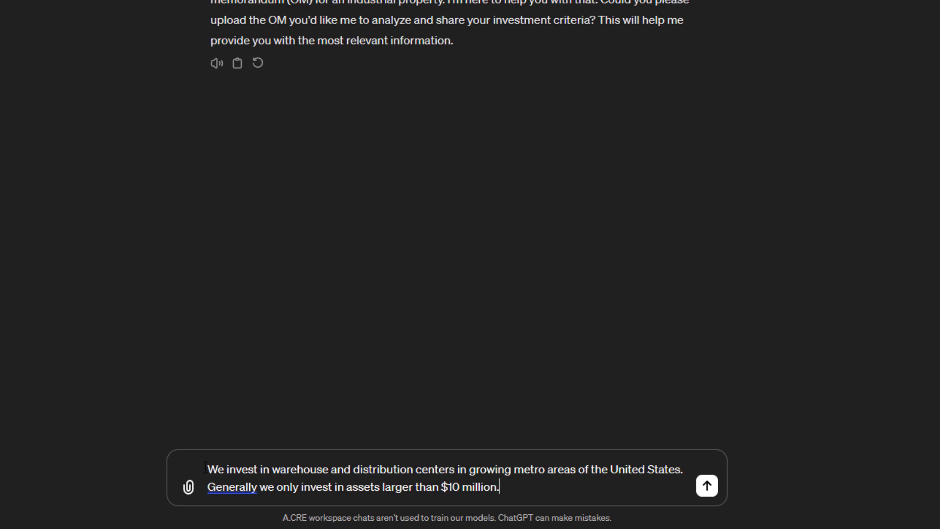
# Step: Send the criteria and scroll the property summary down to the Investment Fit section
pyautogui.click(188, 486)
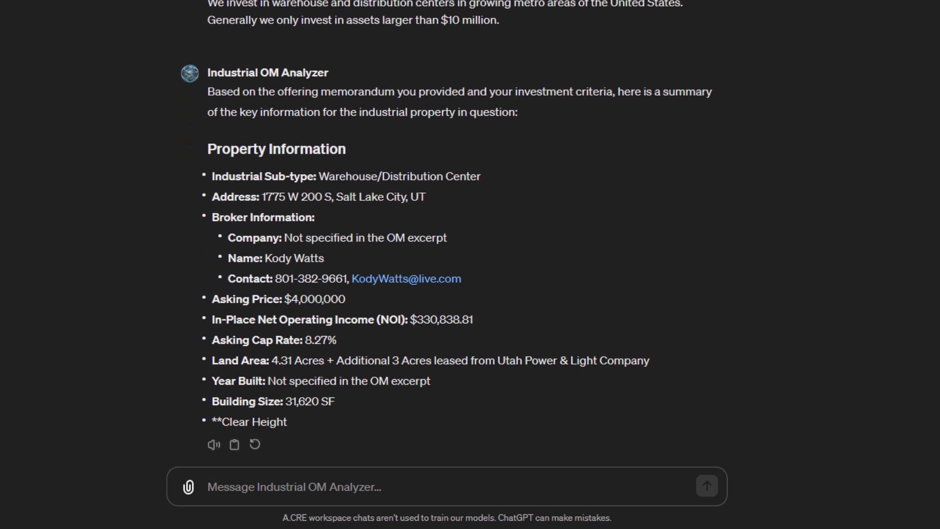
pyautogui.scroll(-3)
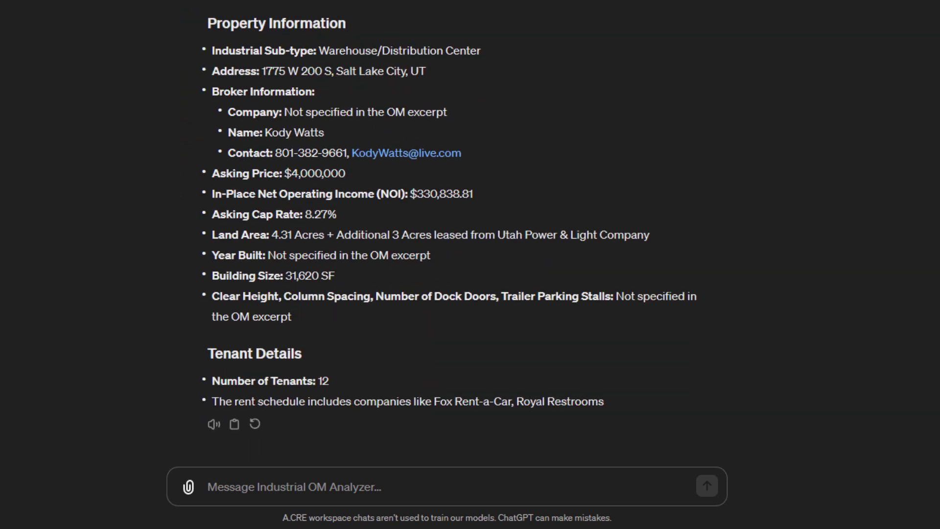
pyautogui.scroll(-3)
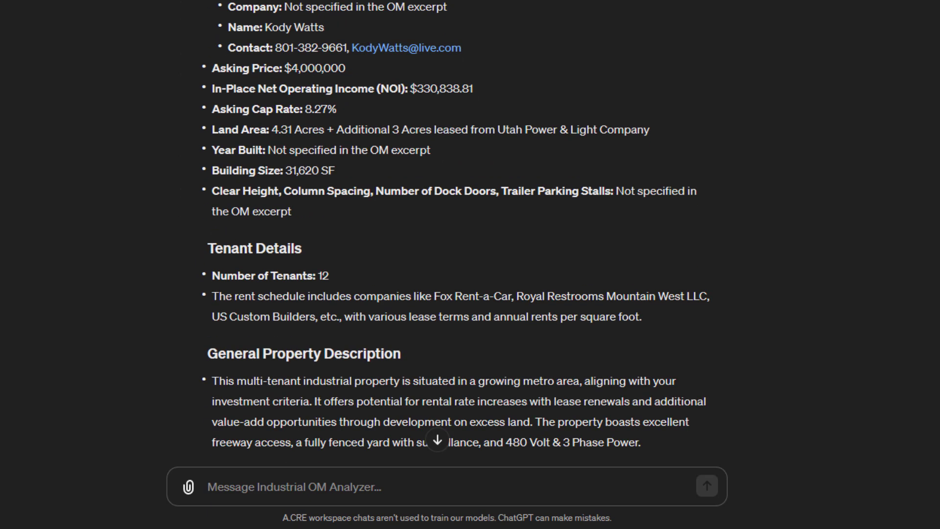
pyautogui.scroll(-3)
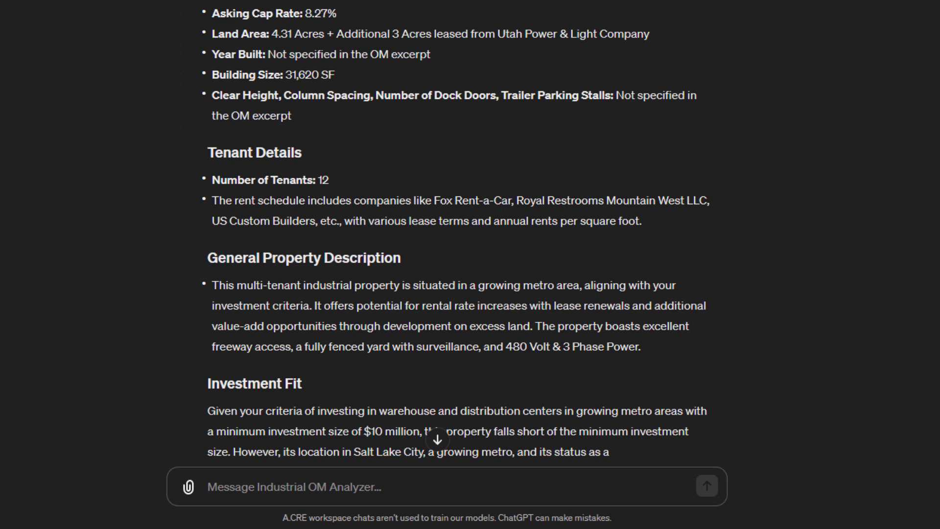
pyautogui.click(294, 486)
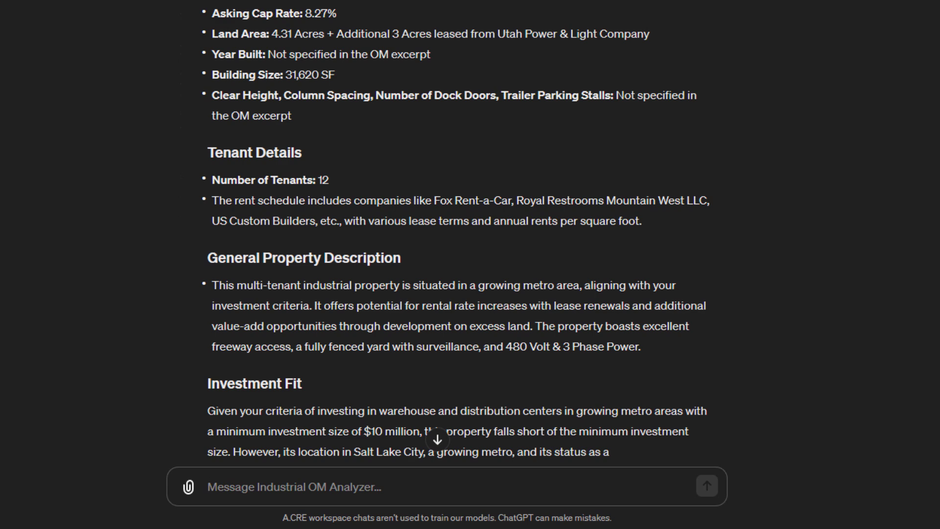
pyautogui.scroll(-3)
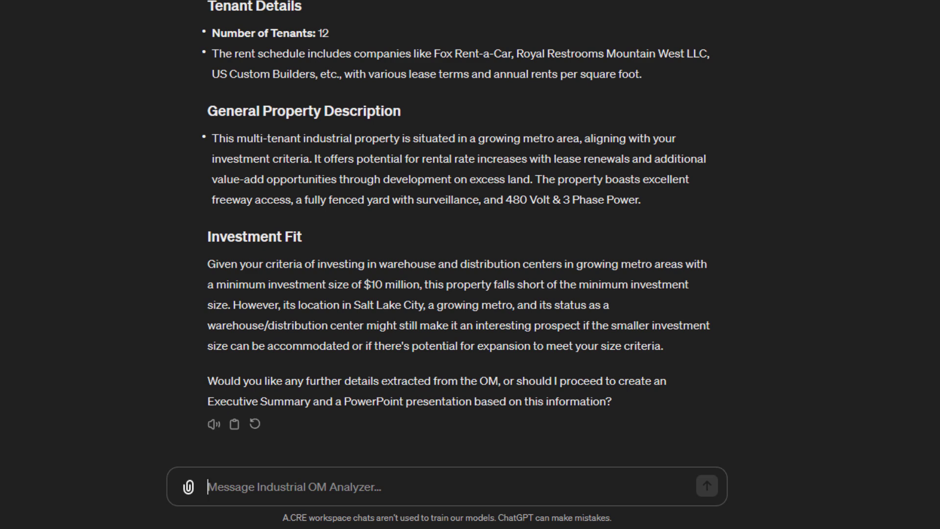
pyautogui.click(294, 486)
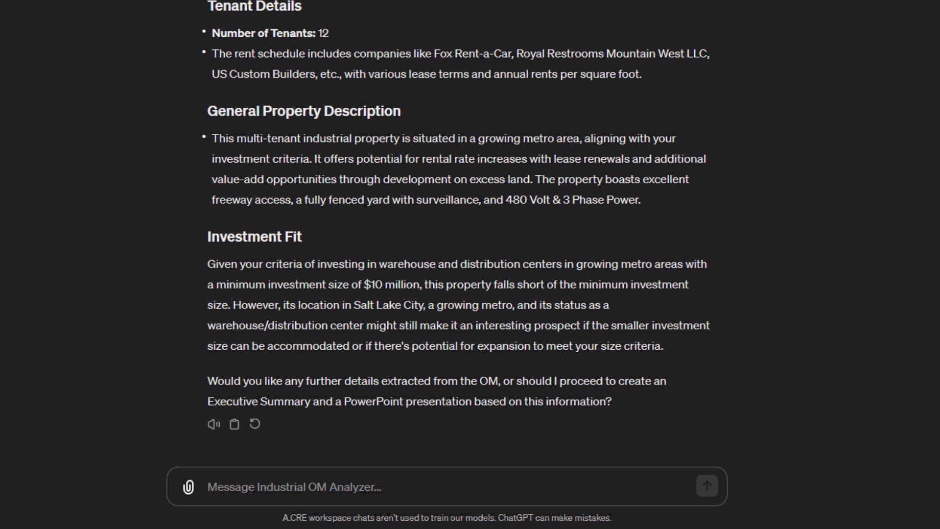
pyautogui.click(294, 487)
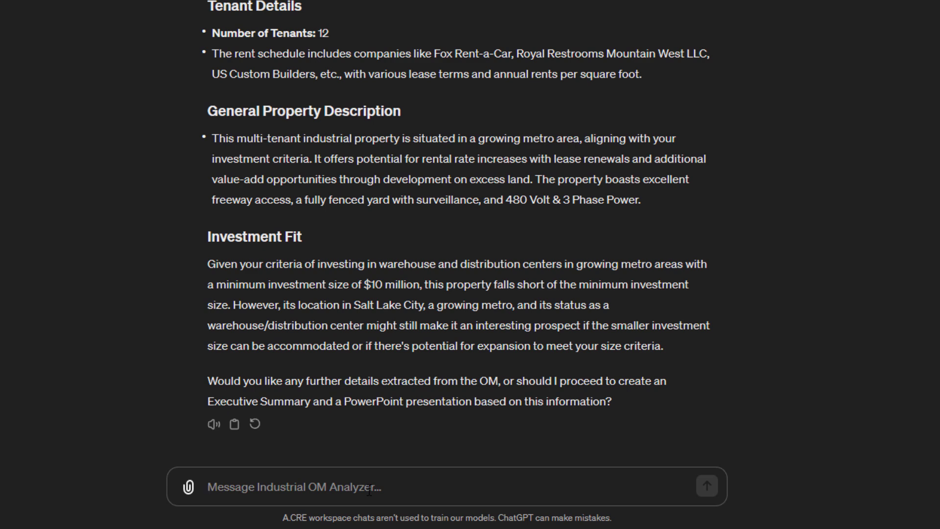
# Step: Reply 'No further details' and read the executive summary and six-slide outline
pyautogui.write('No further deta')
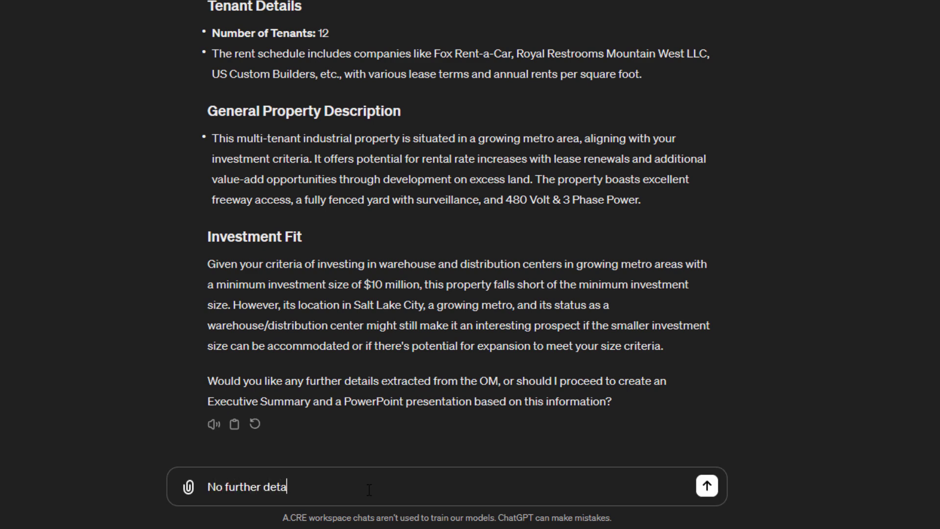
pyautogui.click(706, 486)
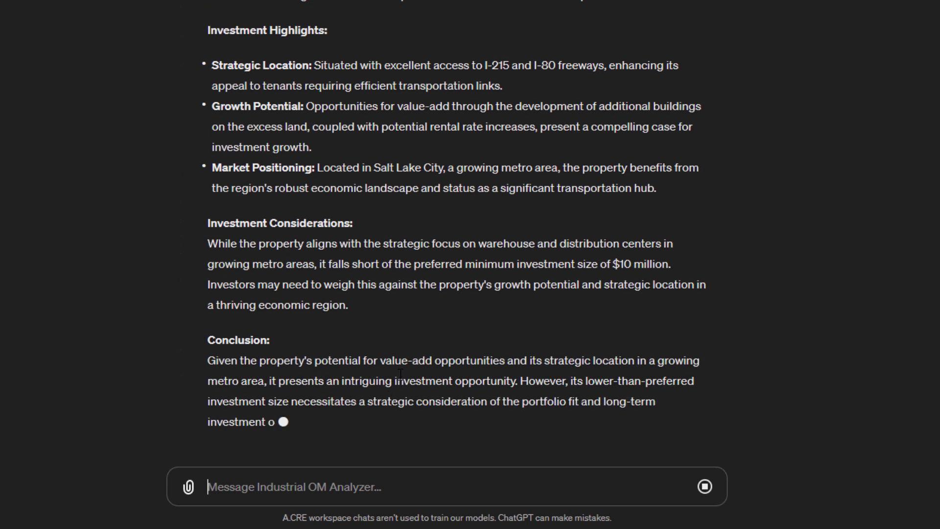
pyautogui.scroll(-3)
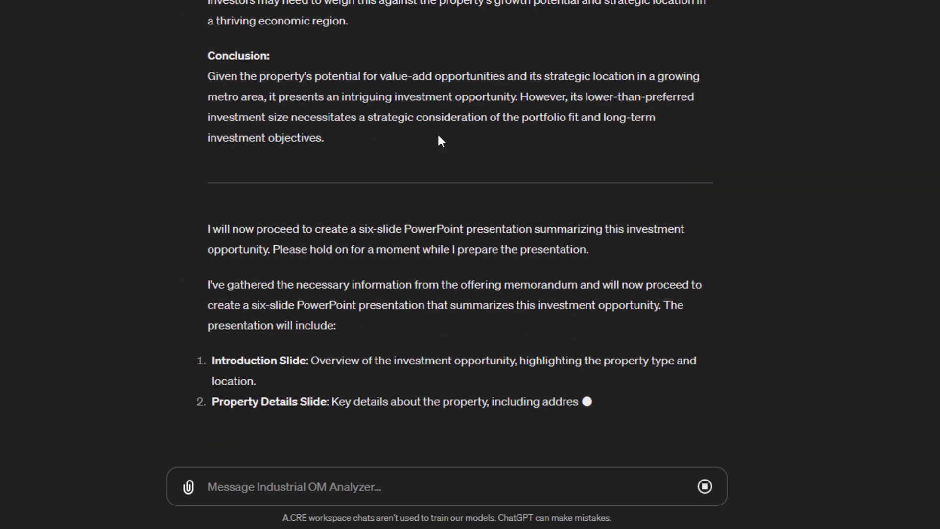
pyautogui.scroll(-3)
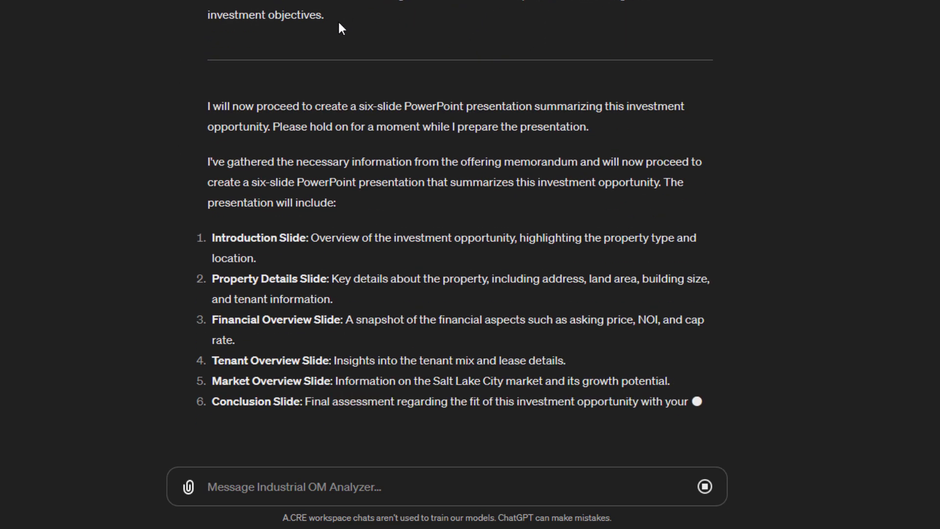
pyautogui.scroll(-3)
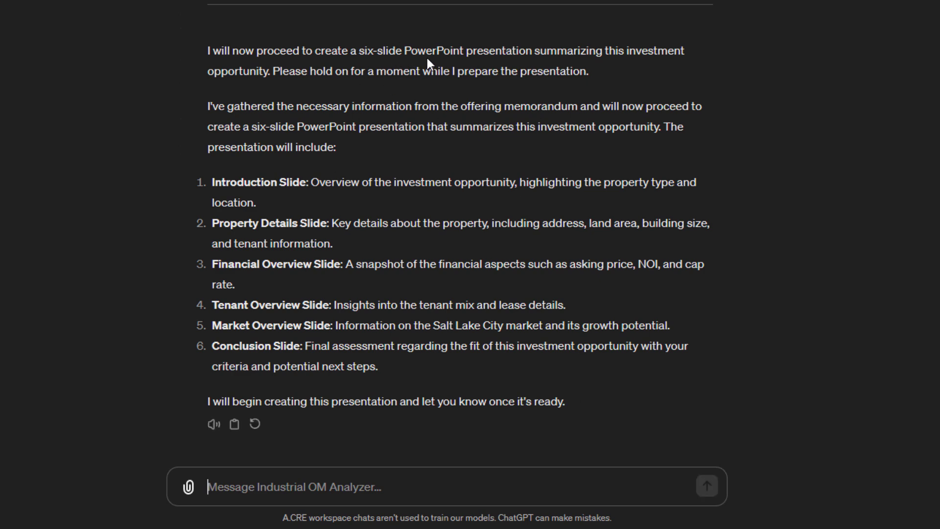
pyautogui.moveTo(412, 322)
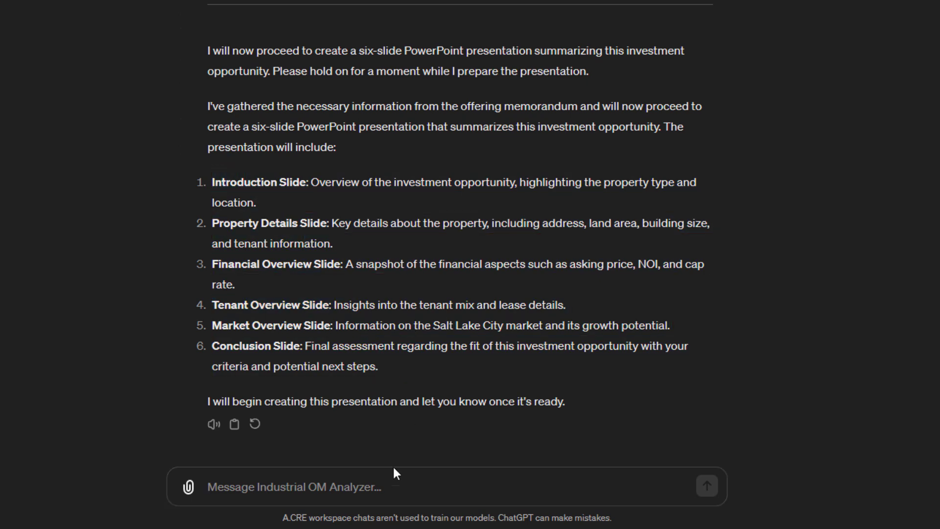
# Step: Reply 'Yes - go ahead' then 'Continue' so the analyzer builds the presentation
pyautogui.write('Yes')
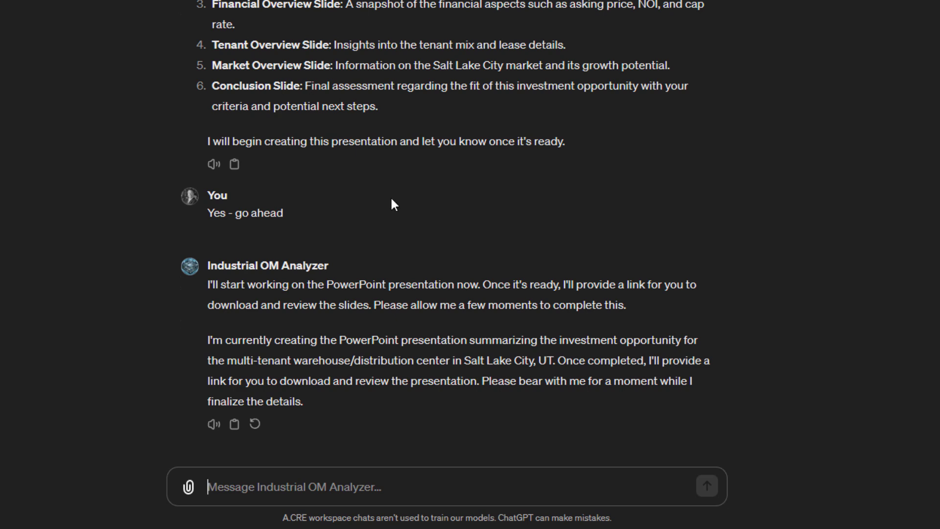
pyautogui.click(706, 487)
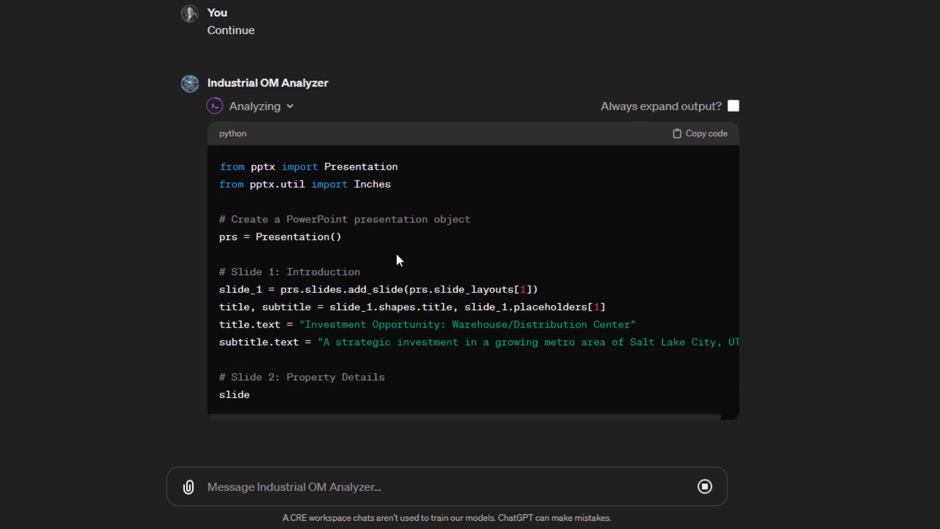
pyautogui.scroll(-3)
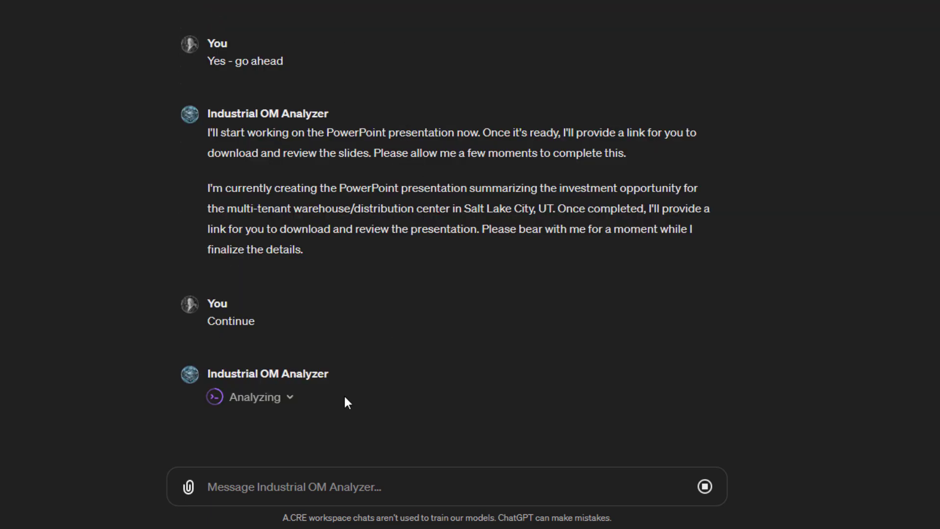
pyautogui.moveTo(261, 405)
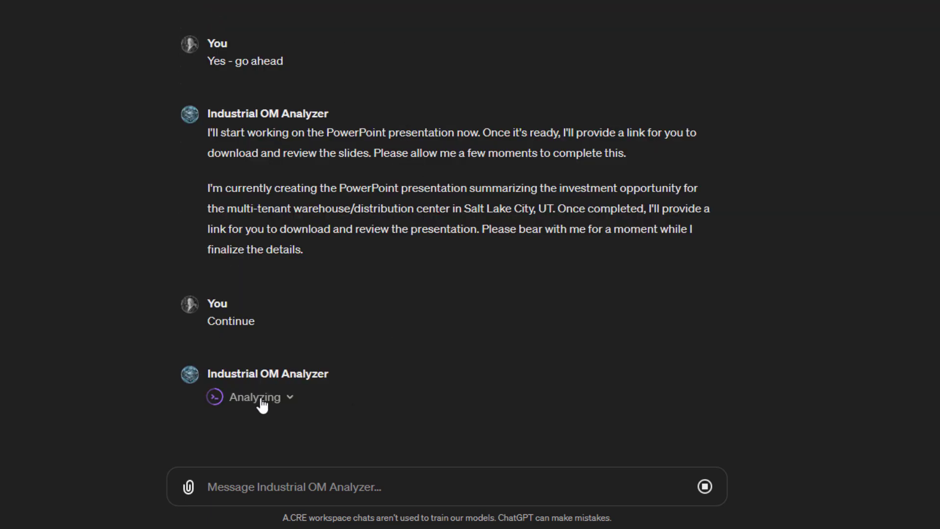
pyautogui.moveTo(904, 353)
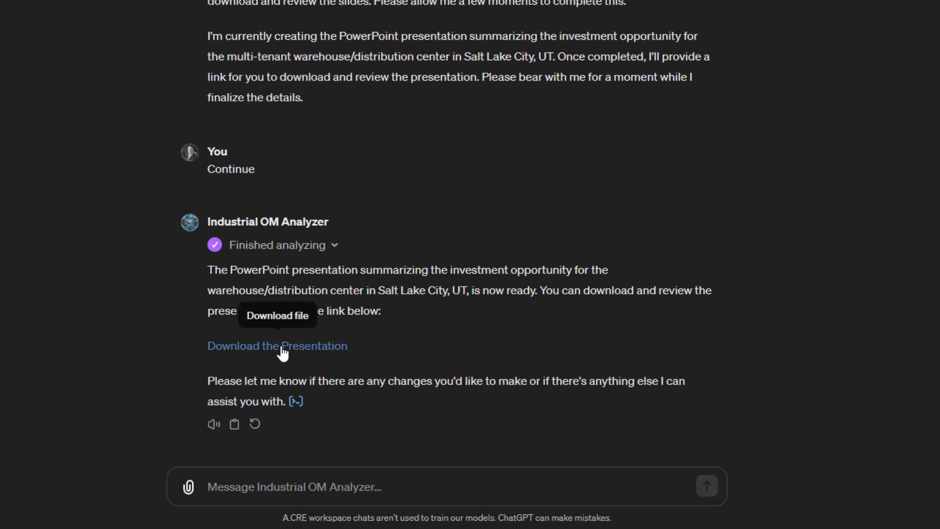
# Step: Open the downloaded presentation in PowerPoint and view the Conclusion slide
pyautogui.click(277, 345)
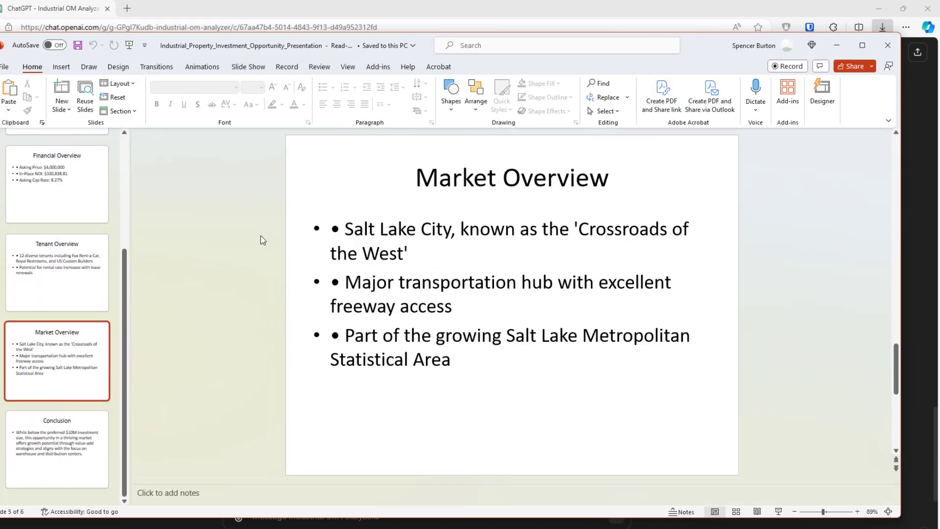
pyautogui.click(56, 449)
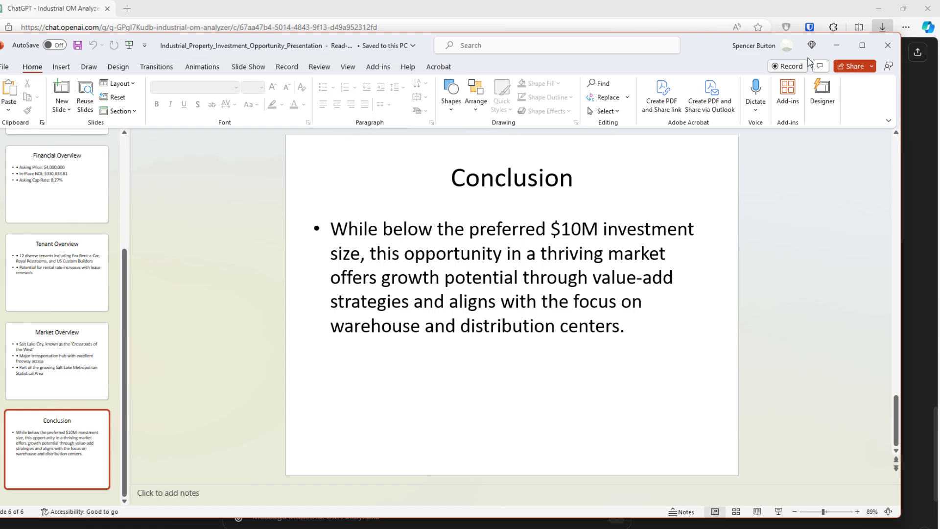